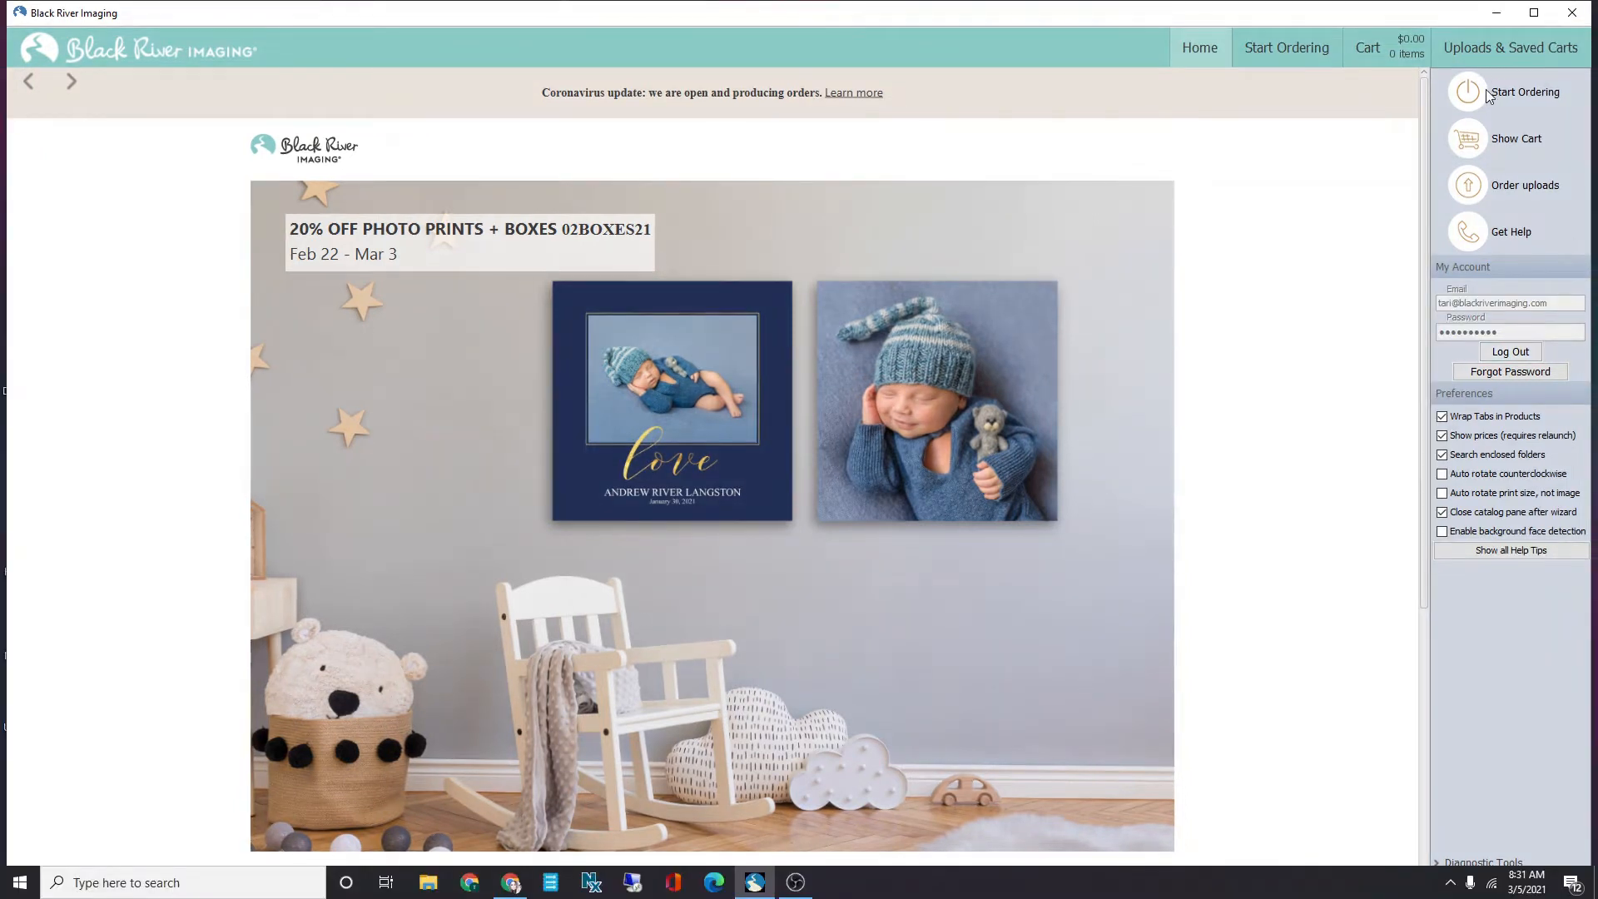
Begin a new order with Start Ordering in the home page sidebar.
click(1522, 91)
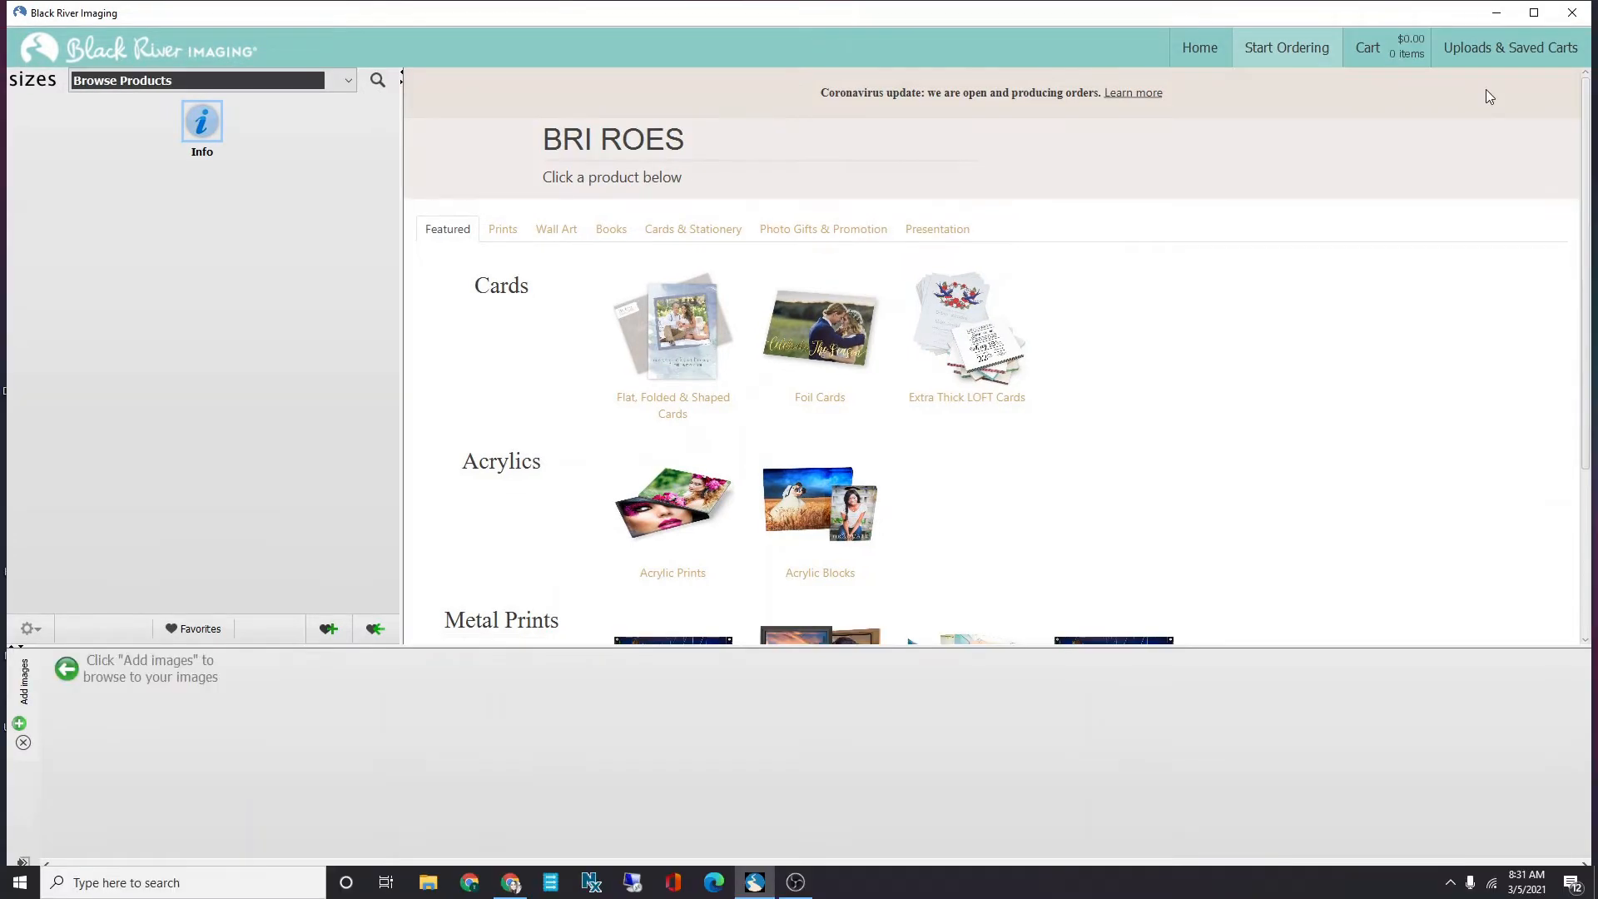
mouse_move(547, 760)
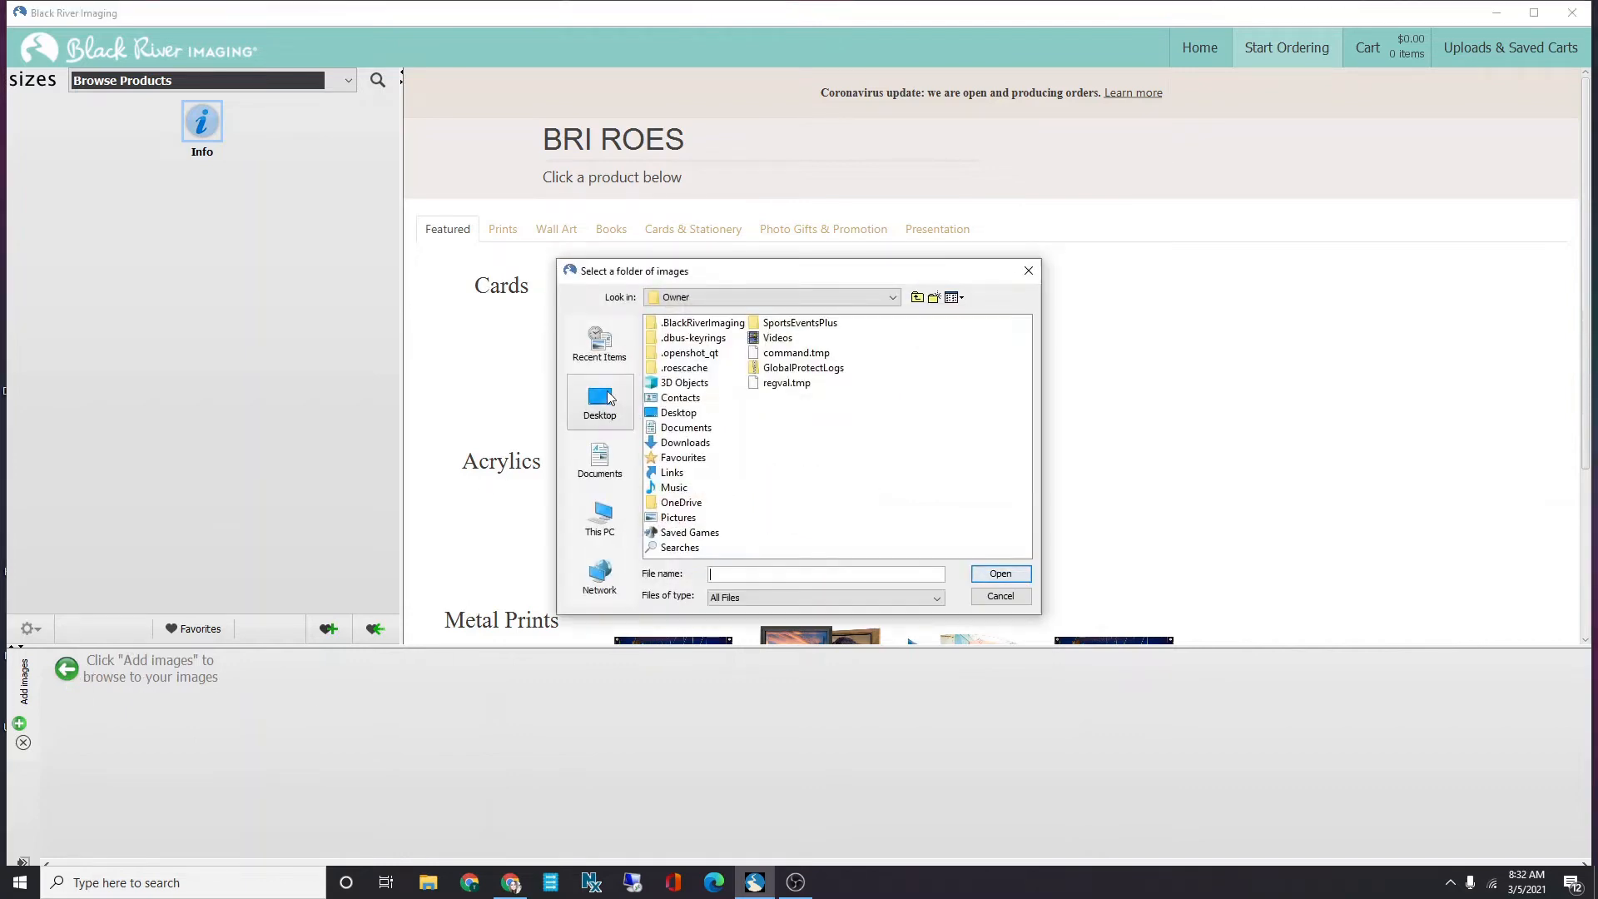
Load 2021-02-26.jpg from the Desktop's ROES Tut folder.
click(599, 400)
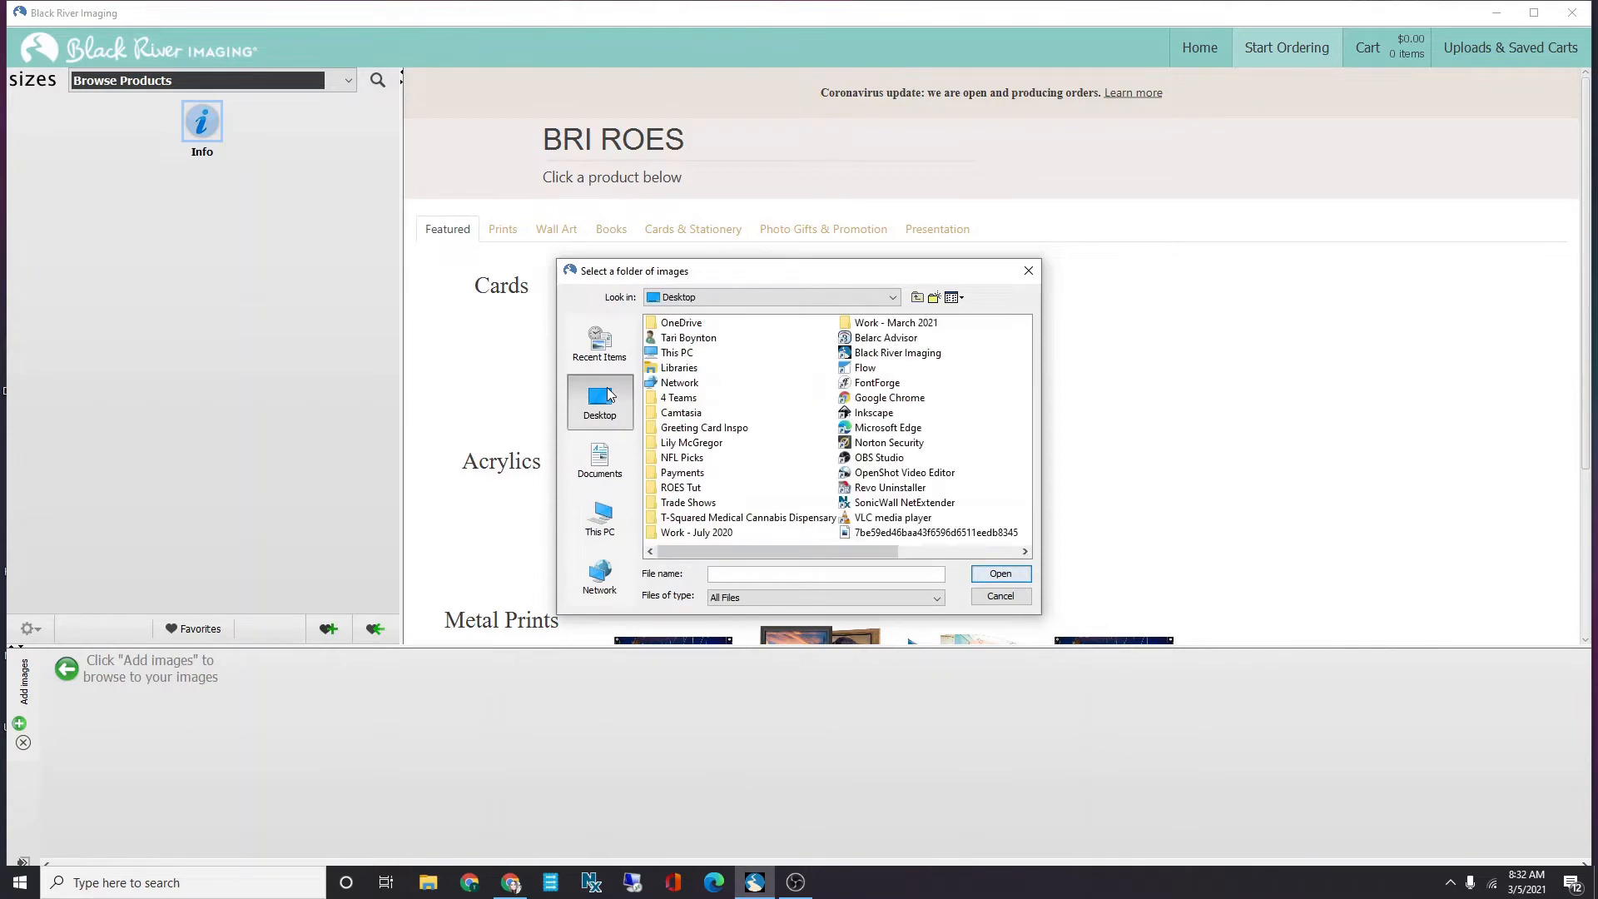
double_click(679, 487)
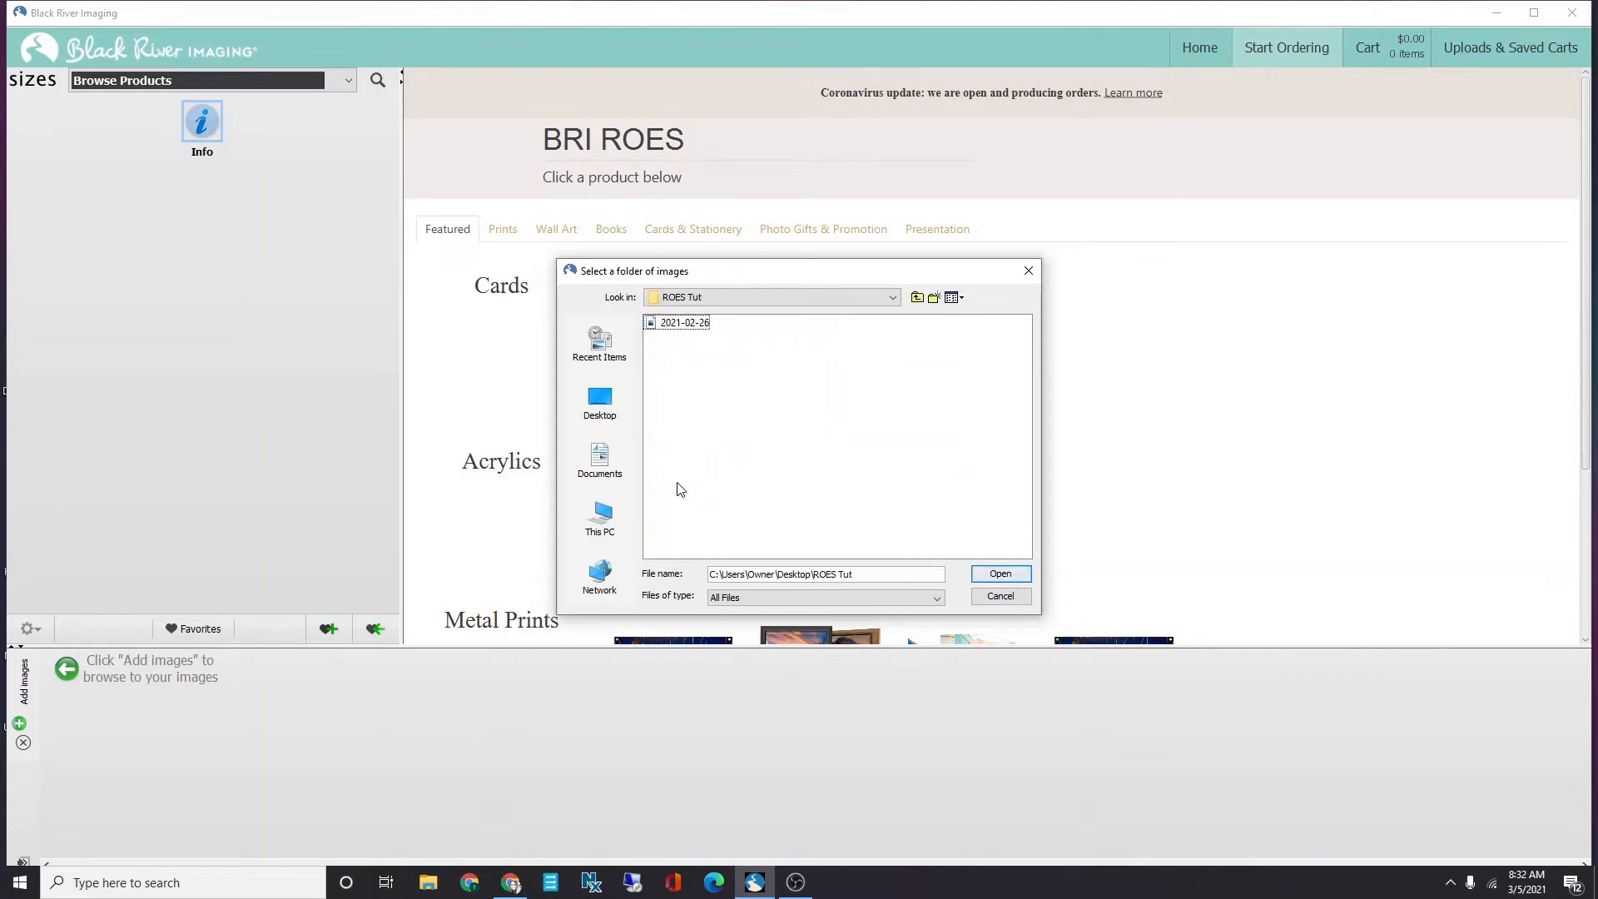
click(685, 322)
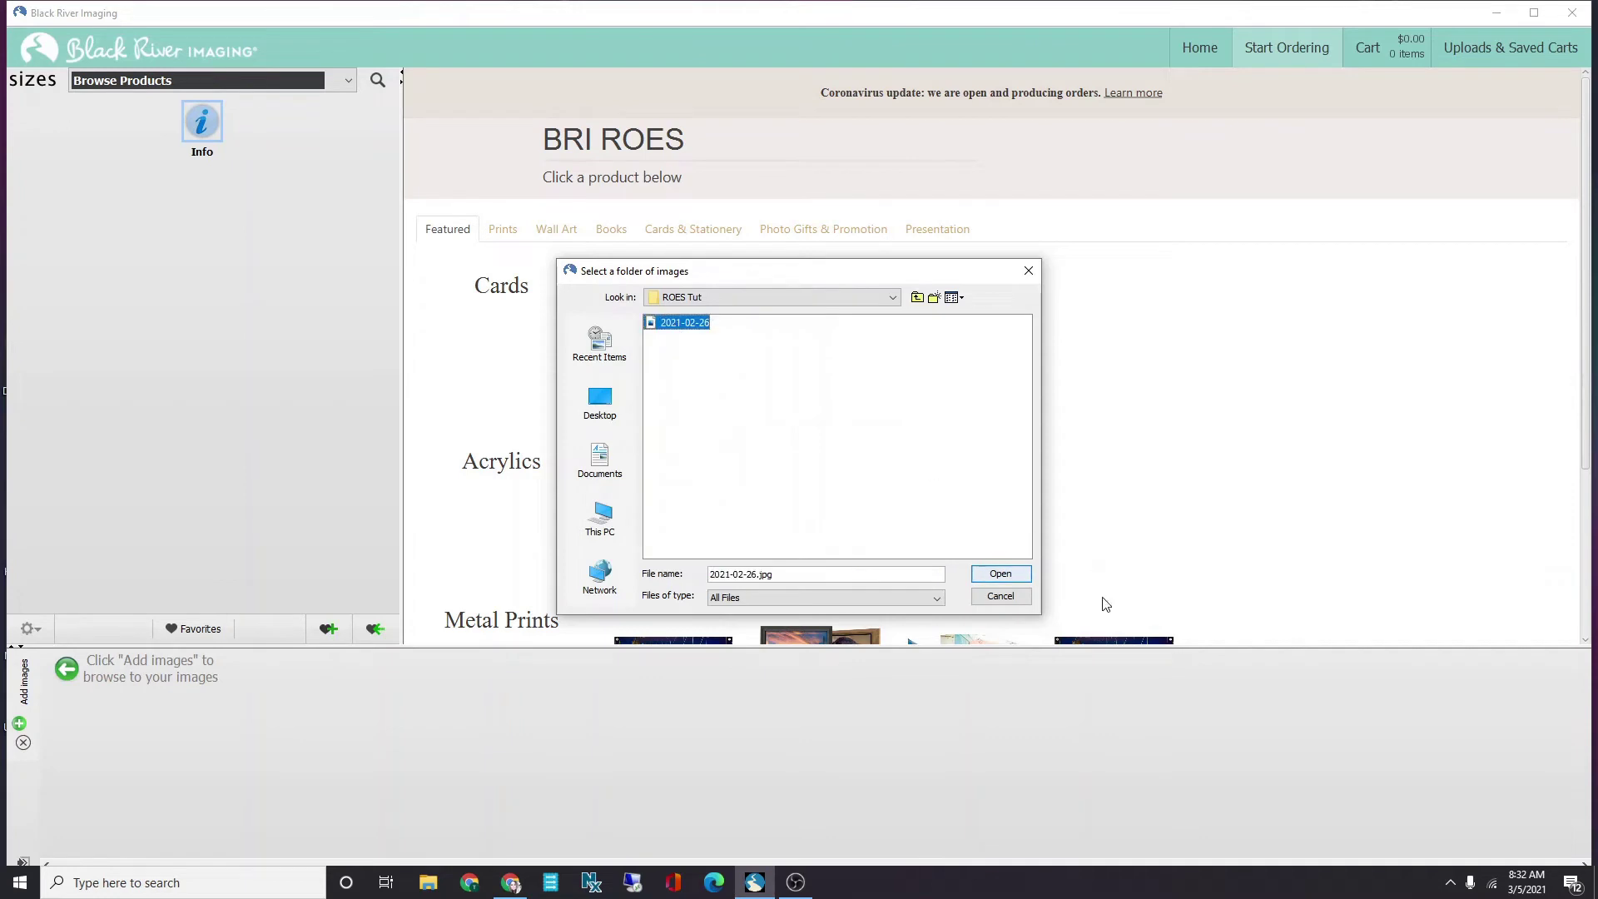
click(999, 573)
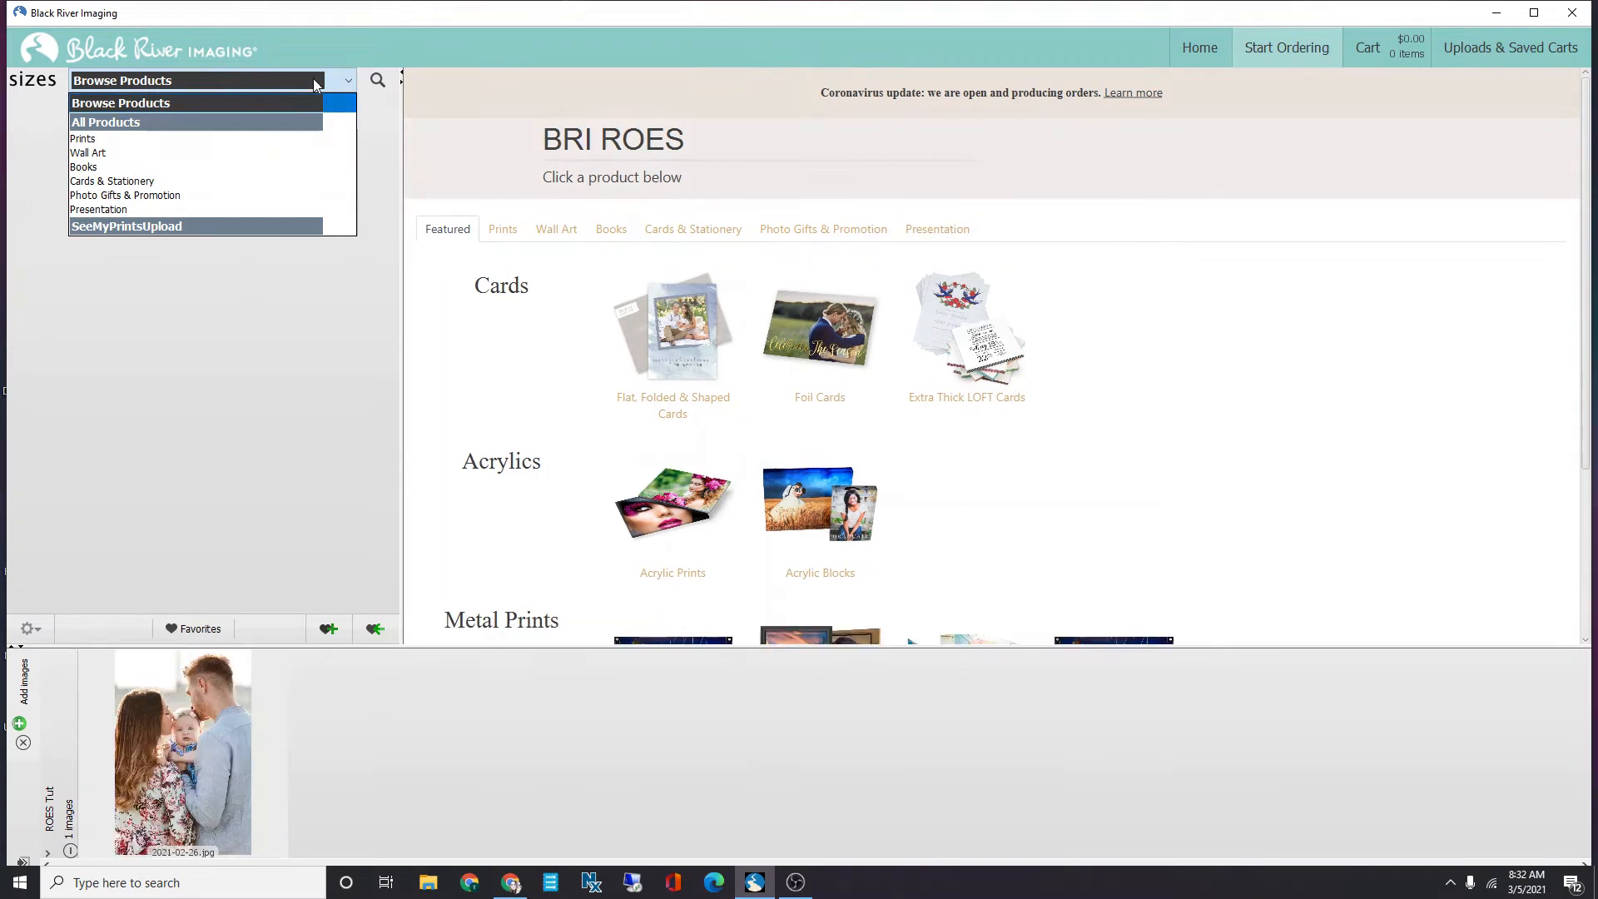
Filter products to Wall Art and open Framed Photographic Prints.
click(87, 151)
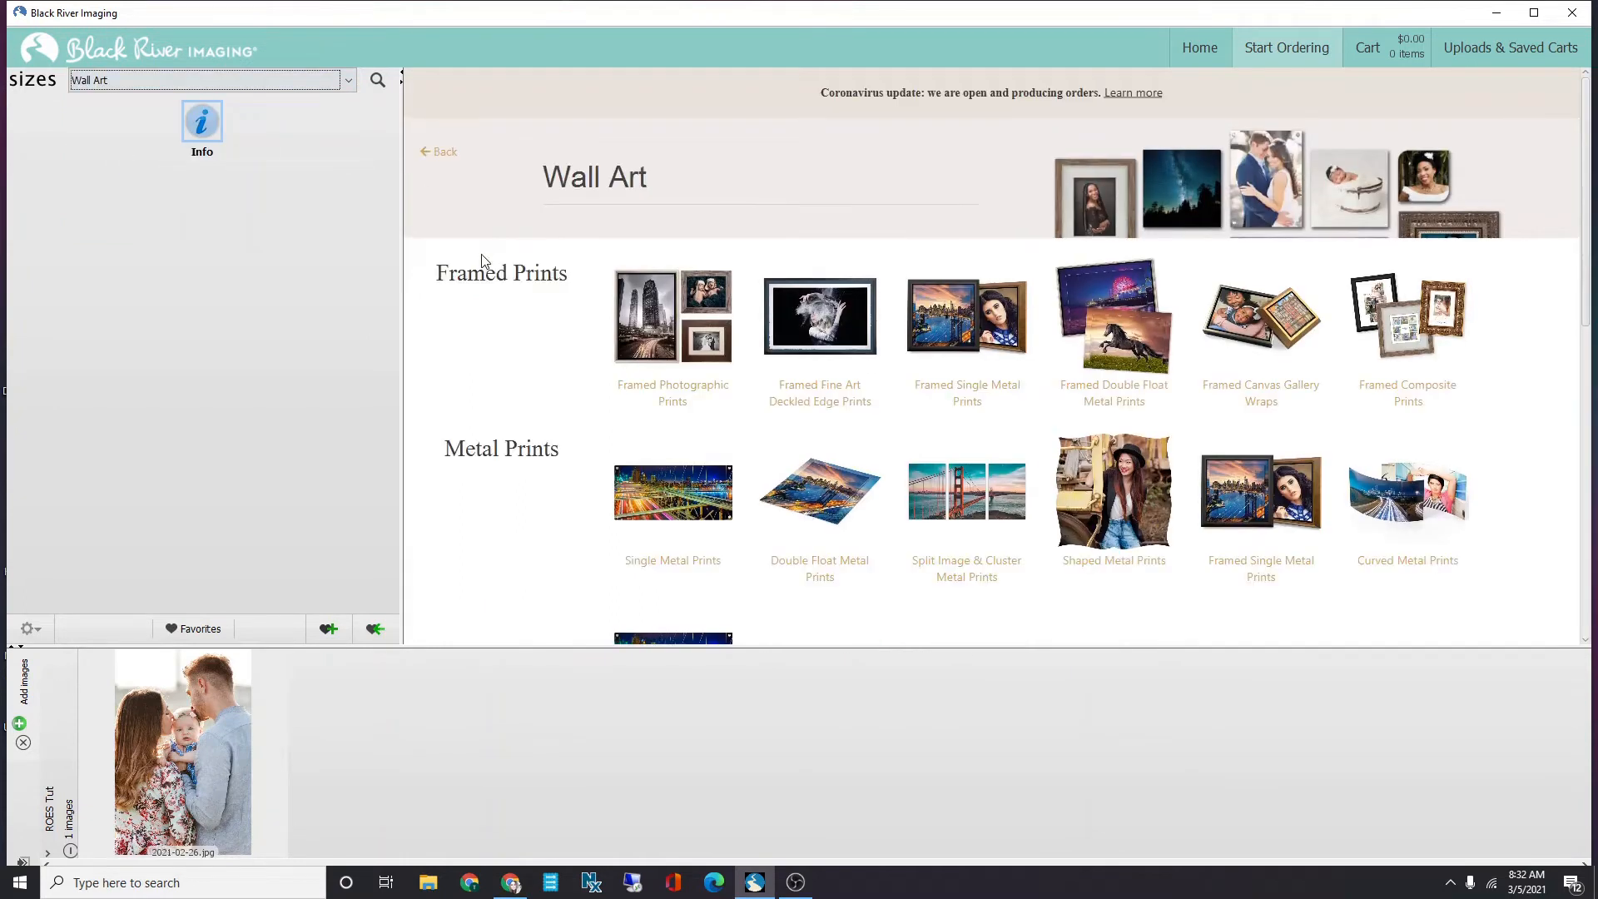
mouse_move(671, 392)
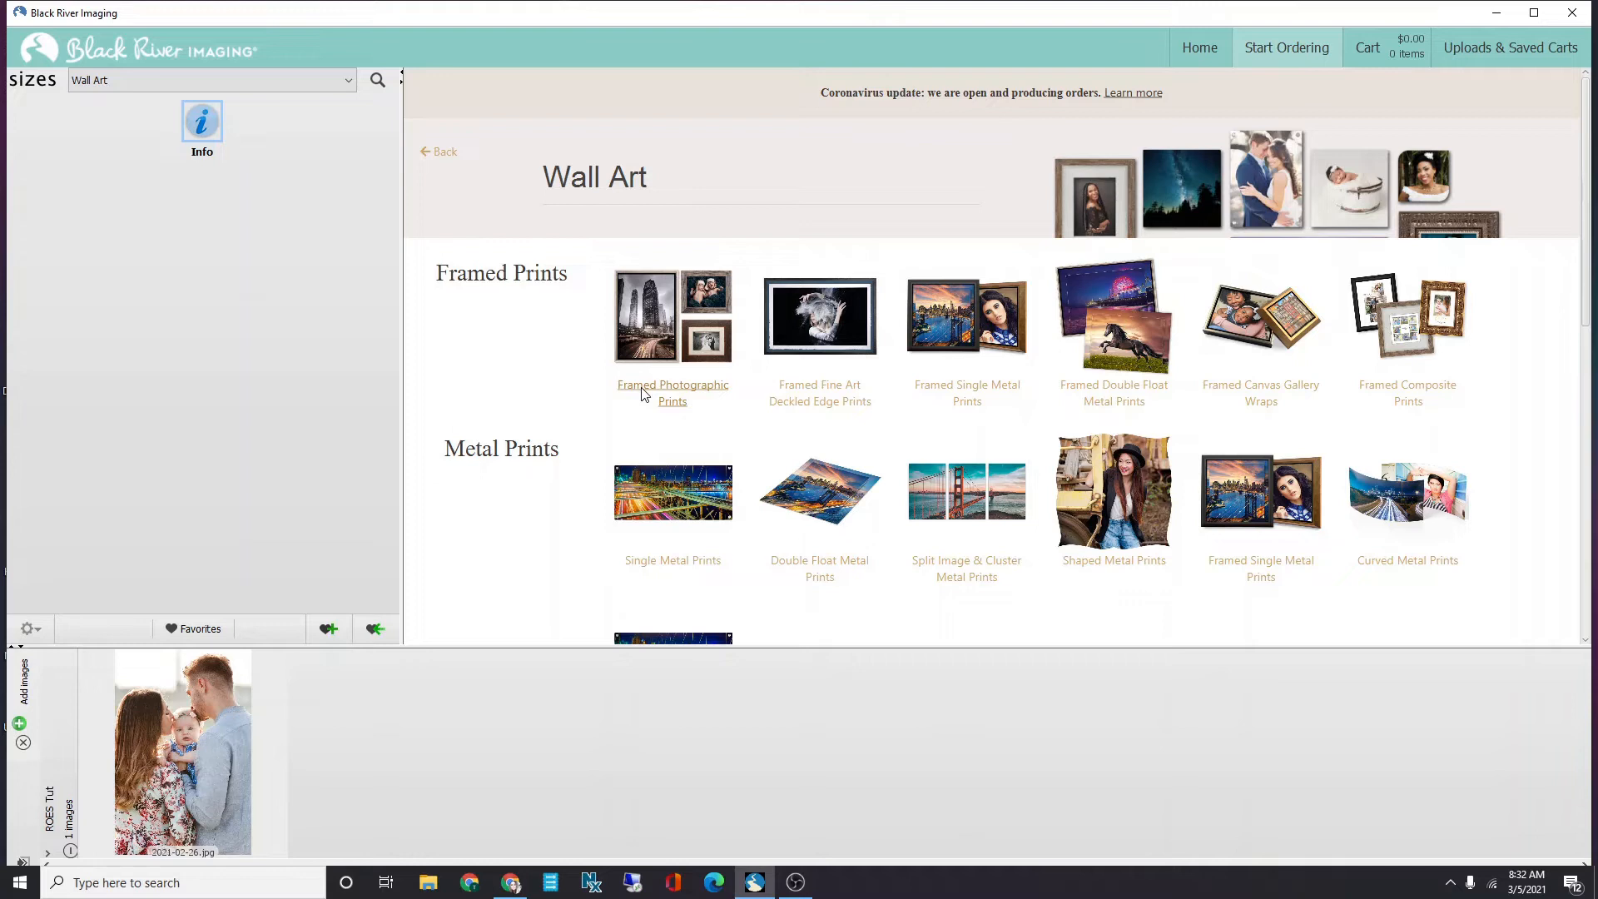
click(672, 392)
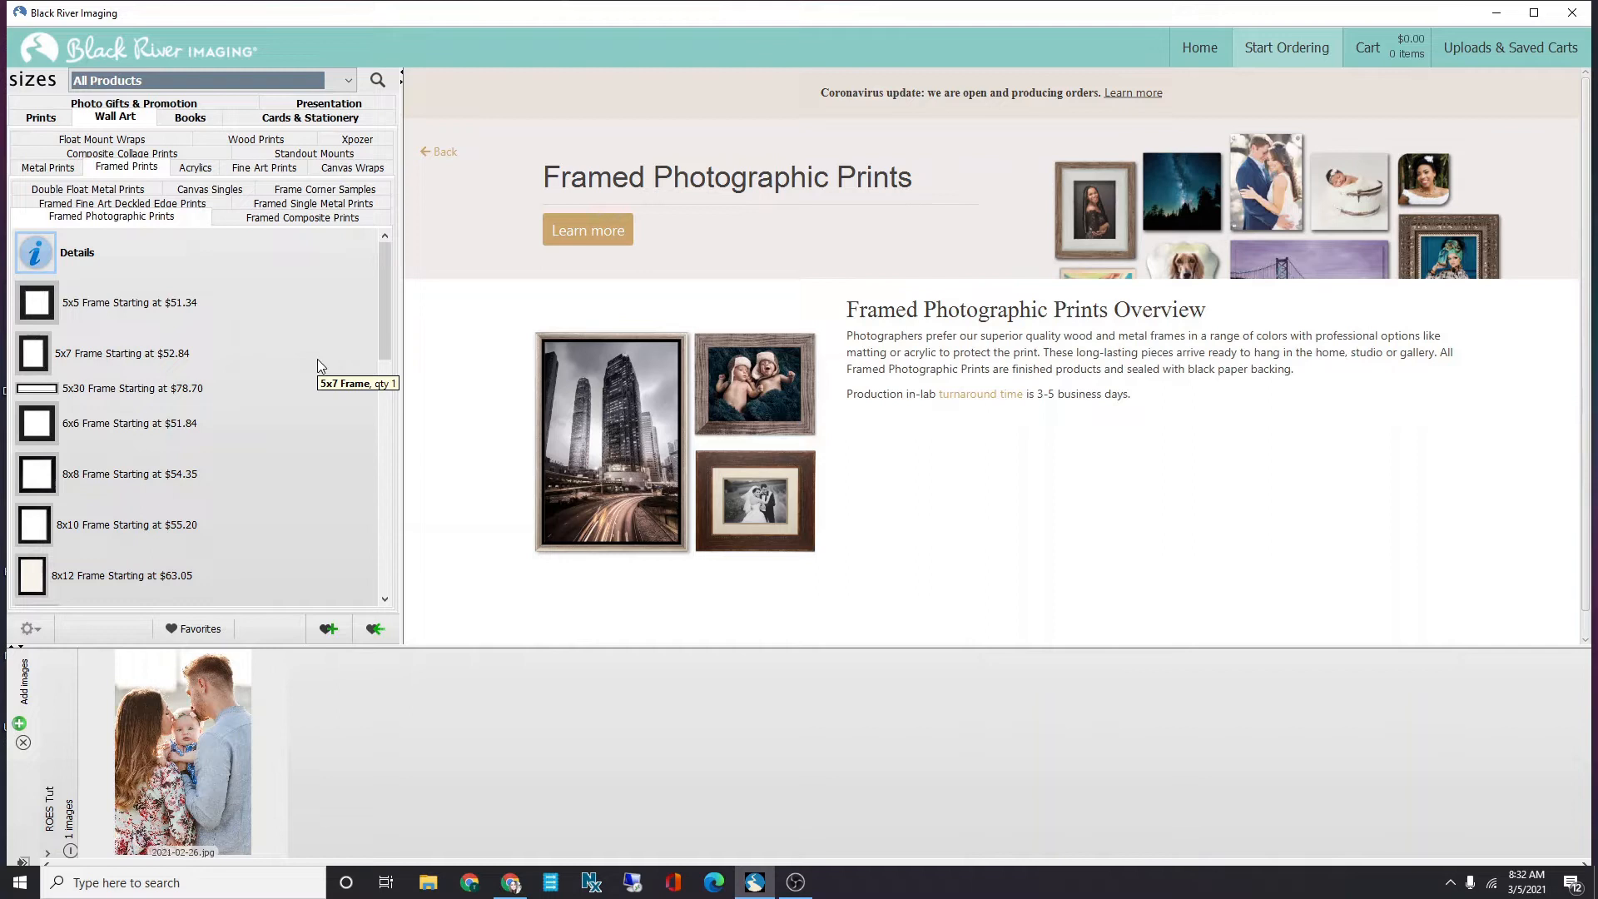
mouse_move(319, 364)
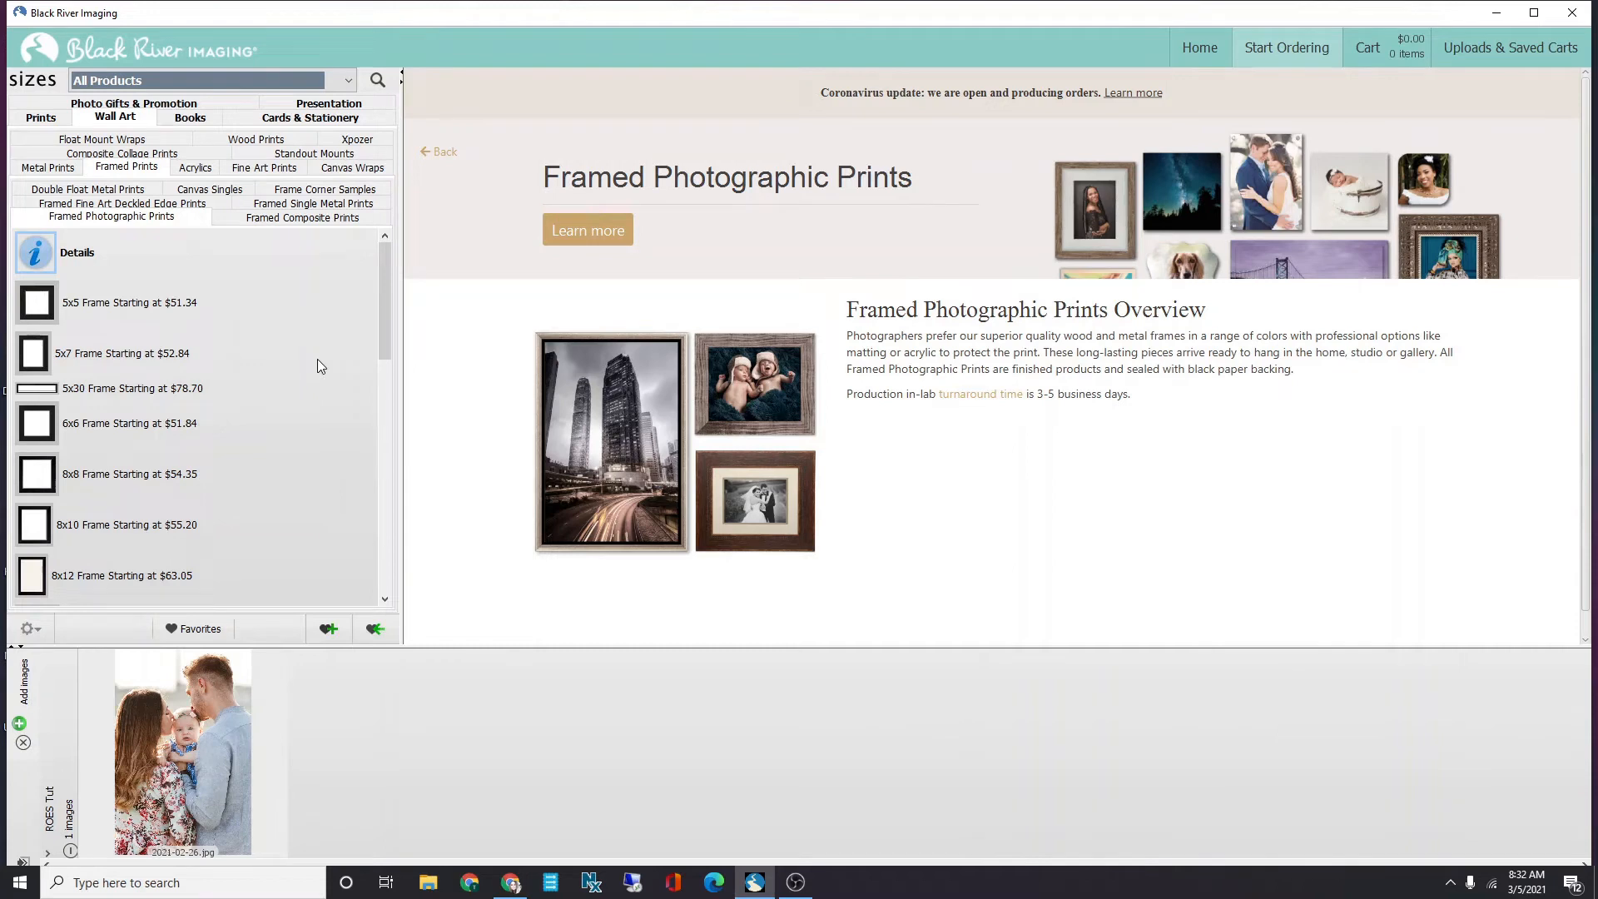
Scroll the frame sizes list down to the 24x30 Frame entry.
scroll(down, 3)
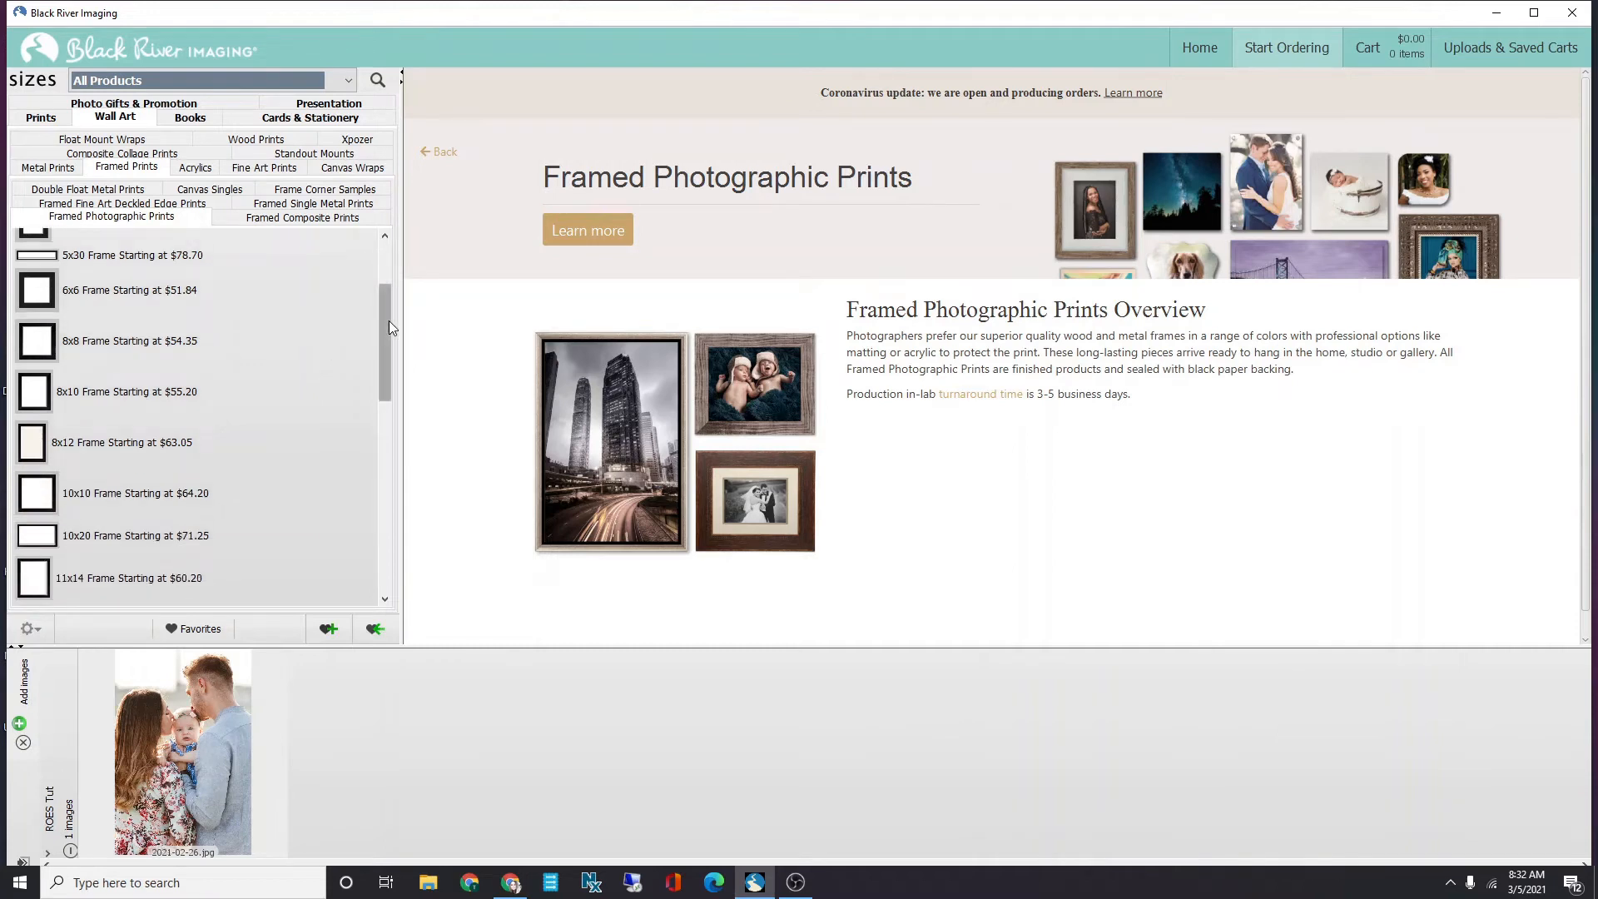
scroll(down, 3)
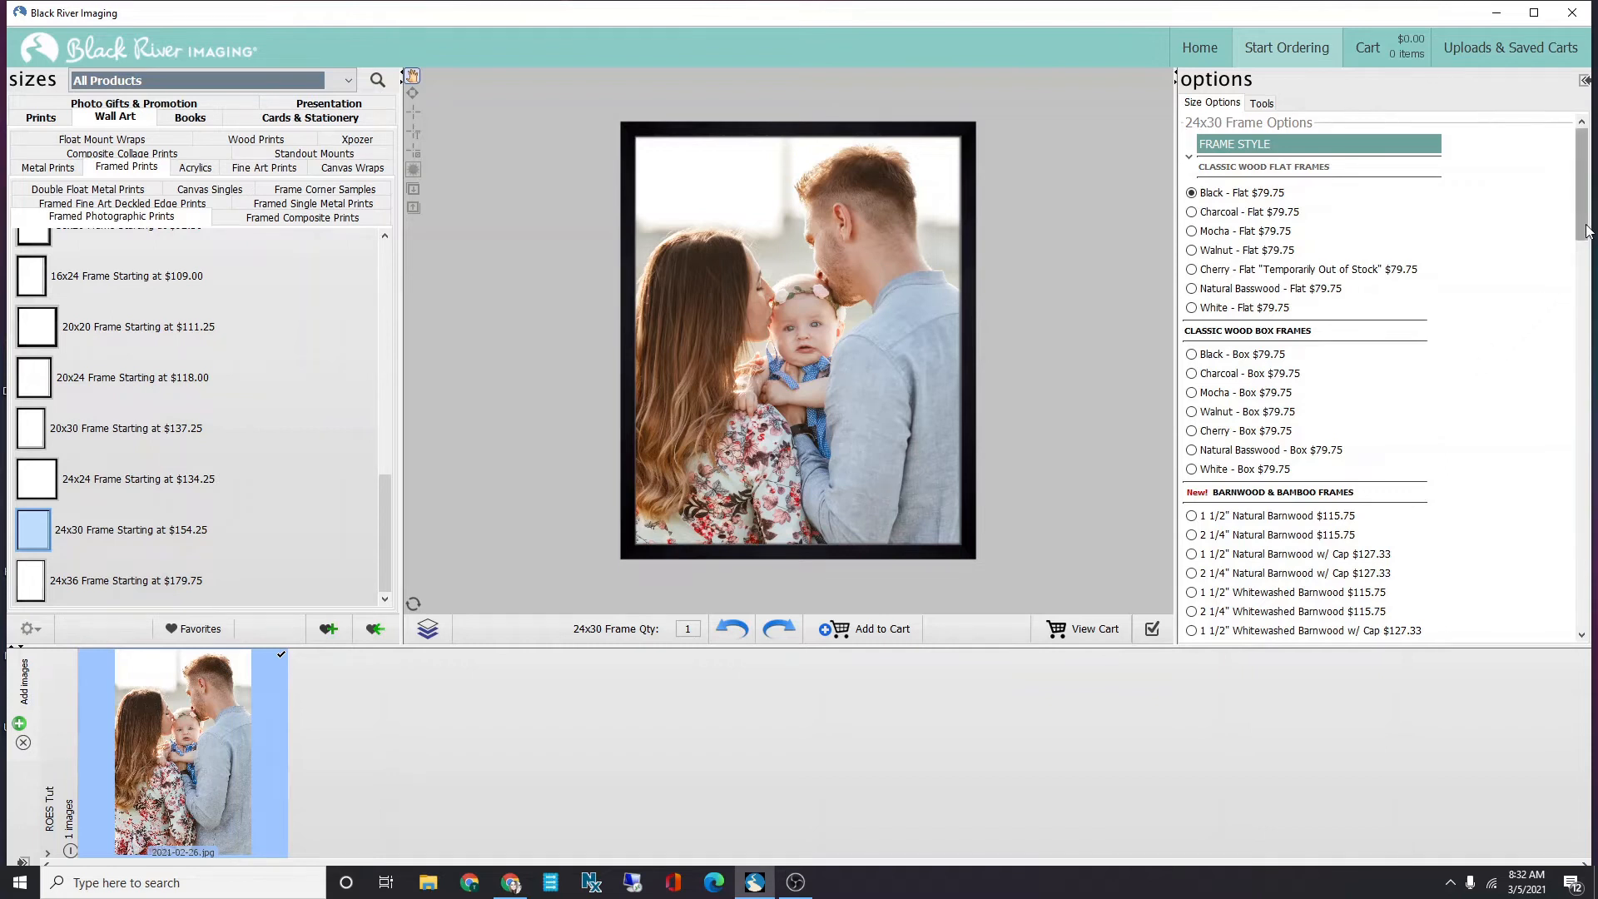
Choose the 2 1/4" Natural Barnwood w/ Cap frame from Barnwood & Bamboo Frames.
scroll(down, 3)
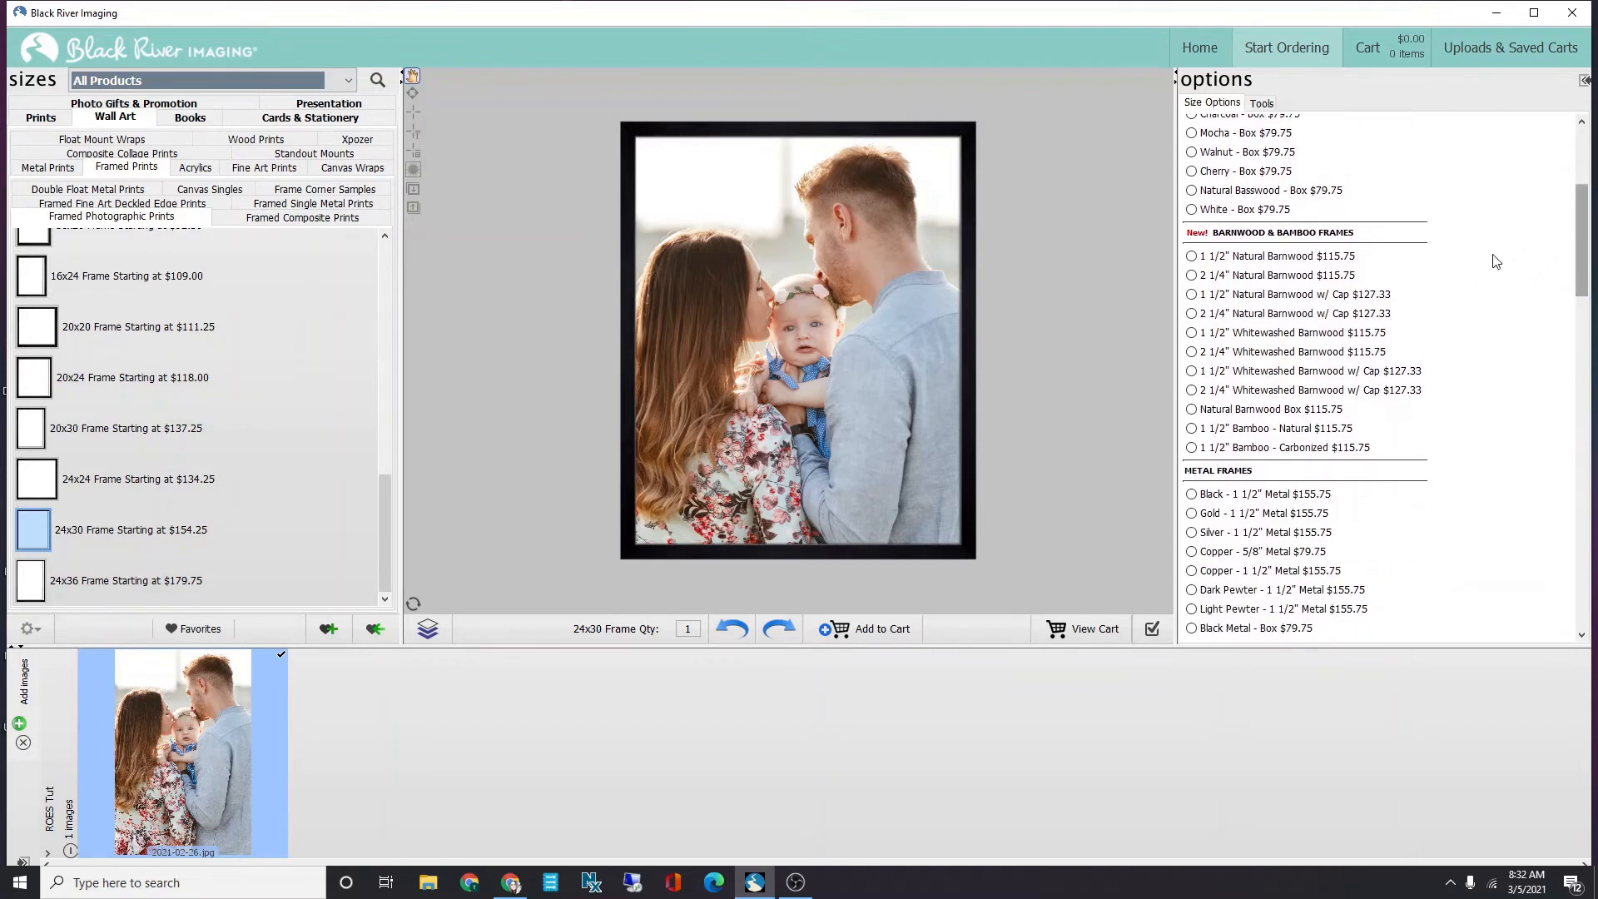
mouse_move(1254, 295)
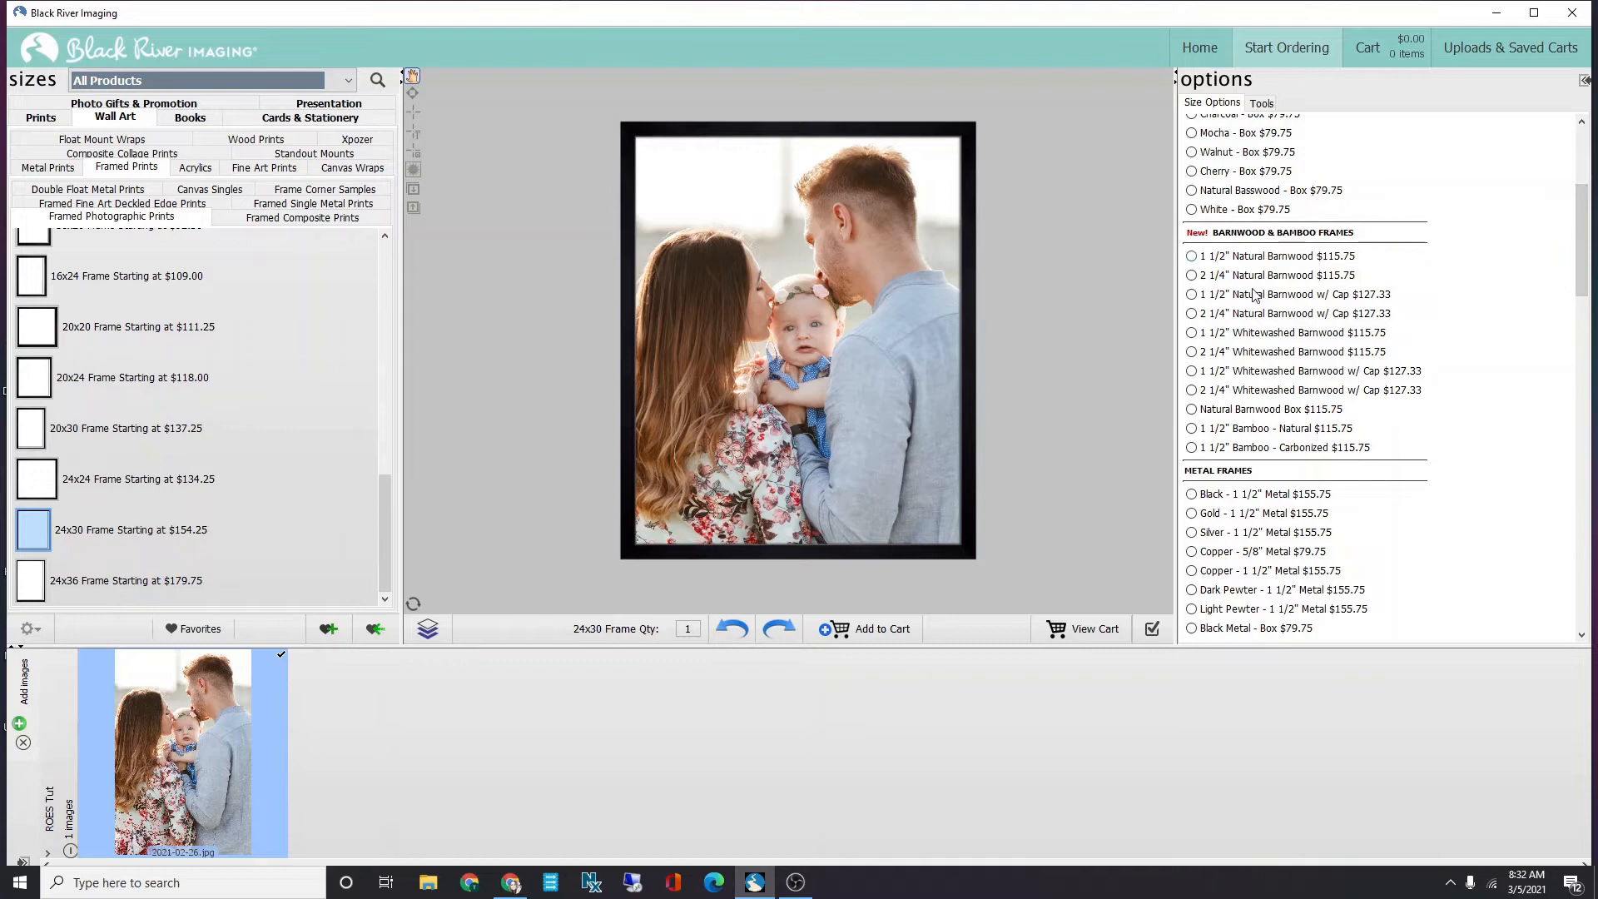
click(1190, 313)
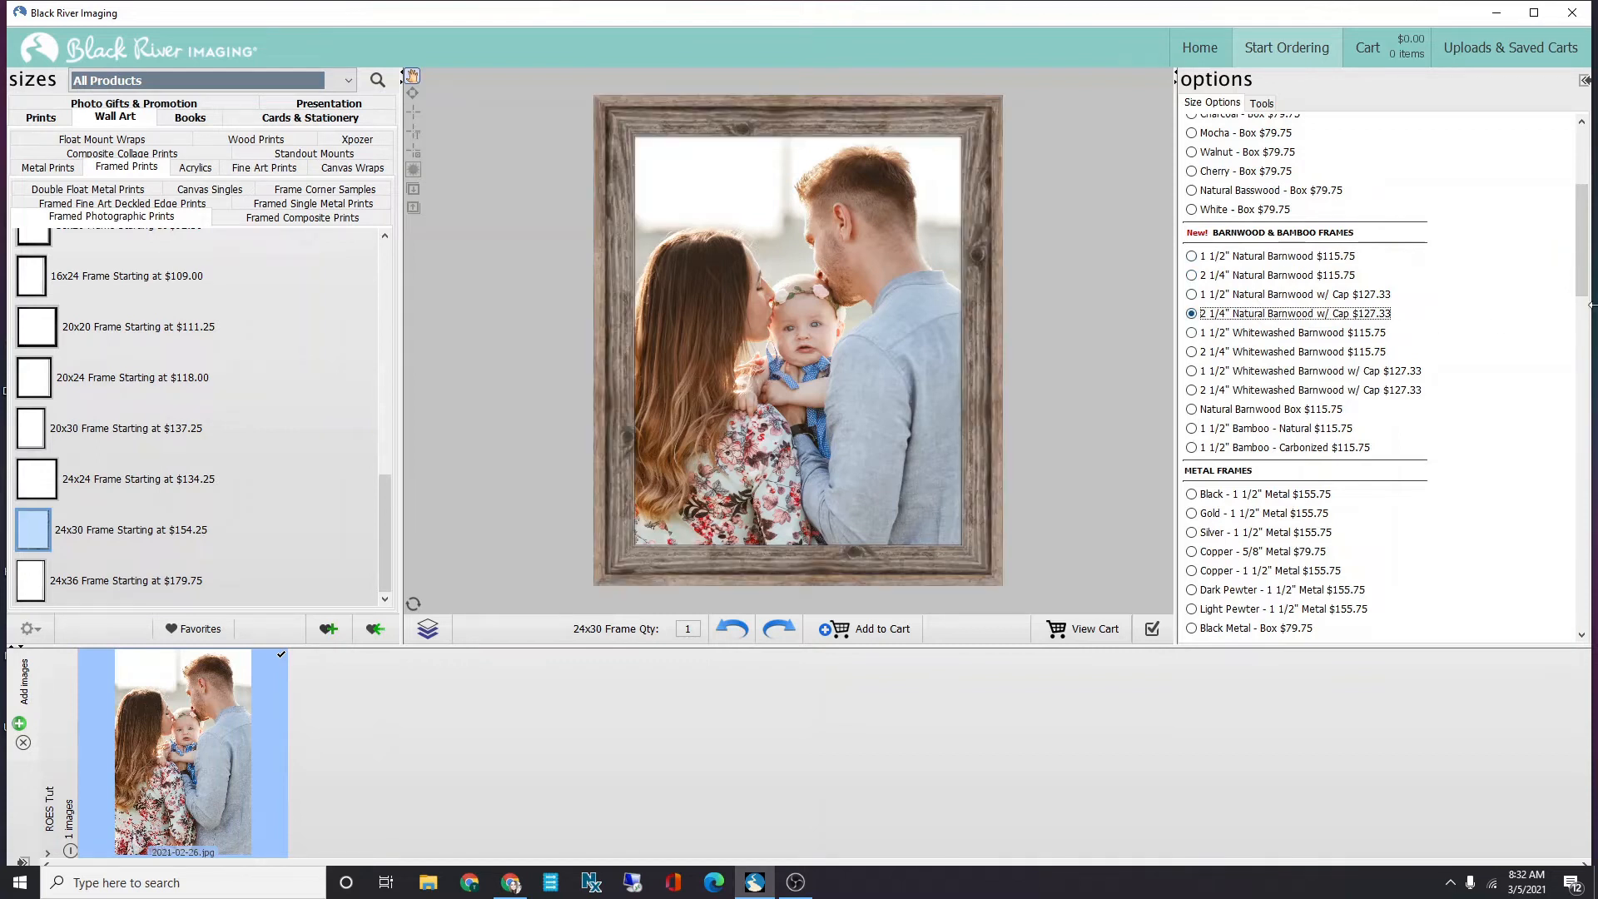
scroll(down, 3)
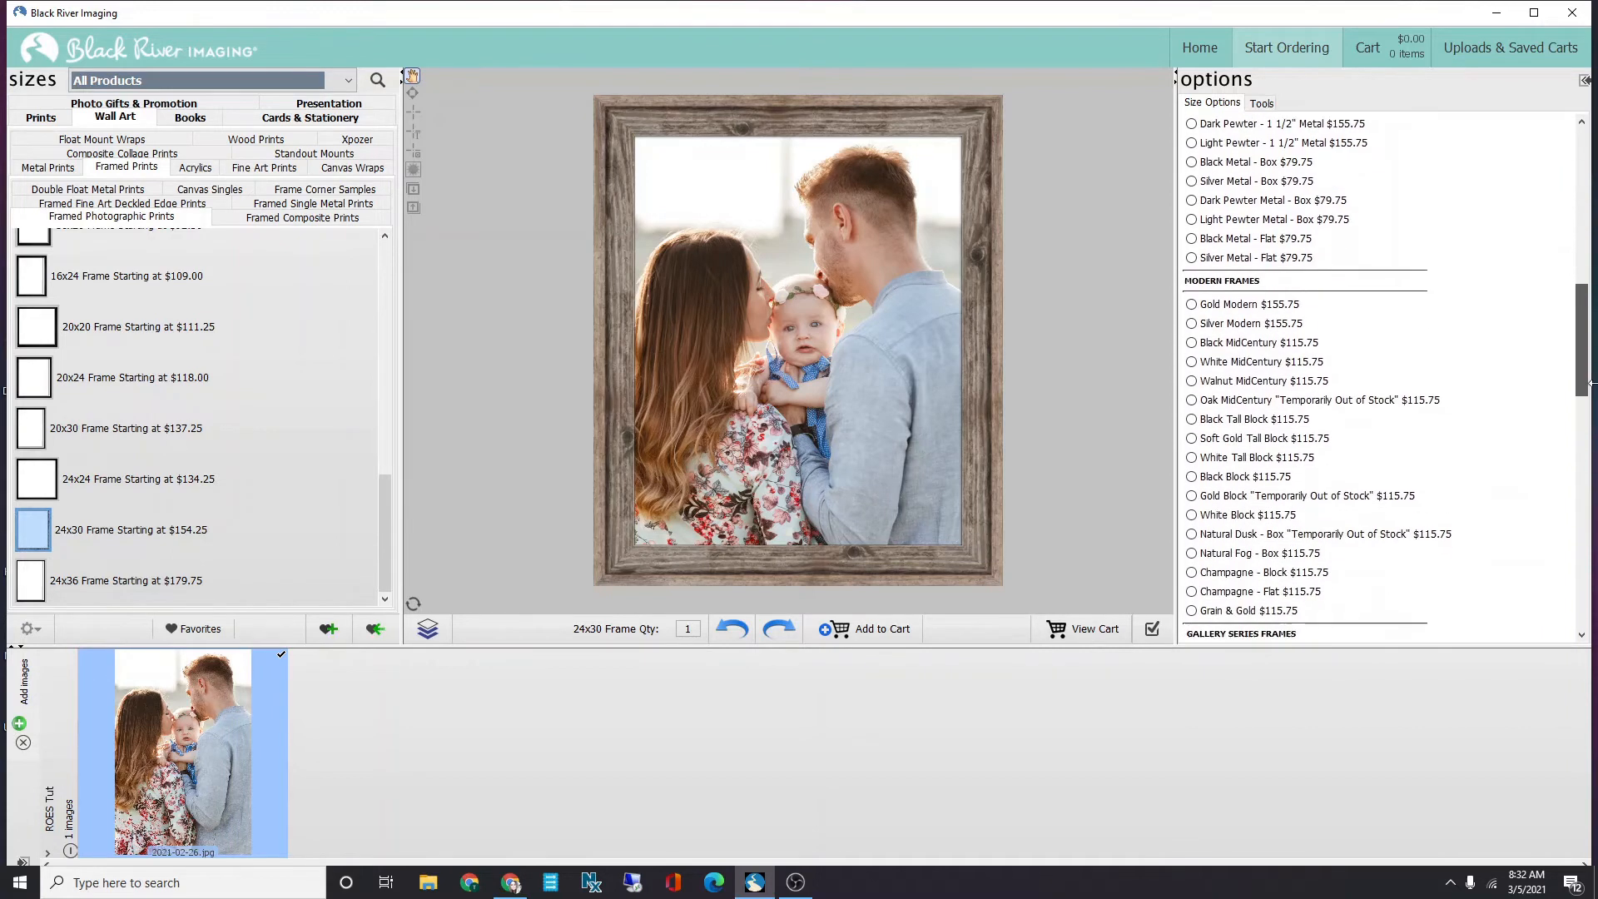
scroll(down, 3)
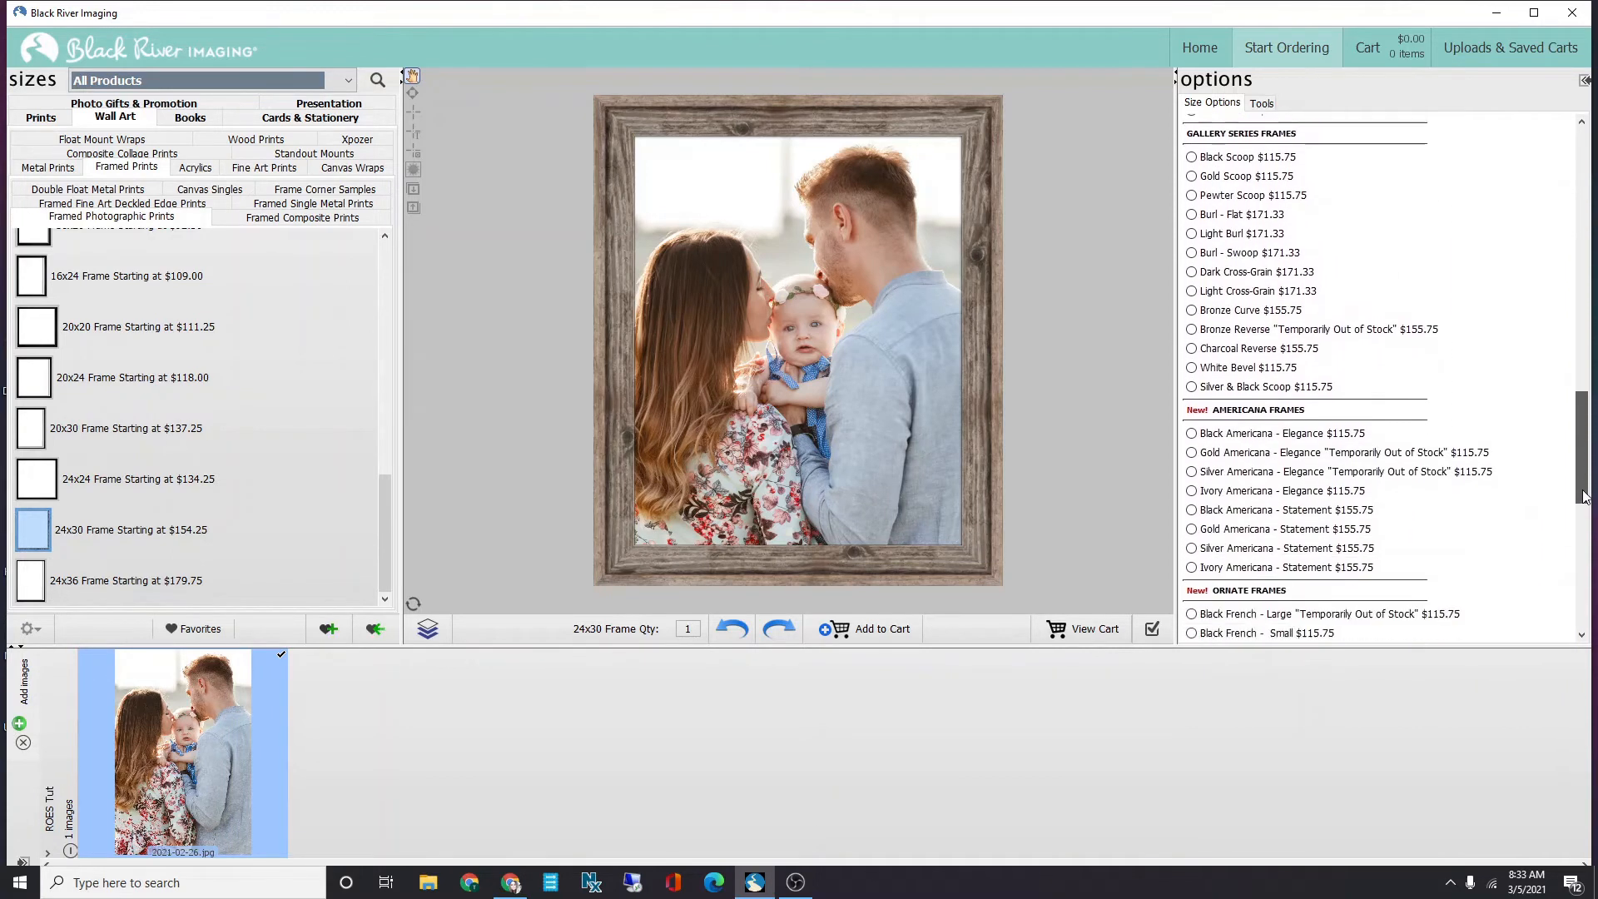
scroll(down, 3)
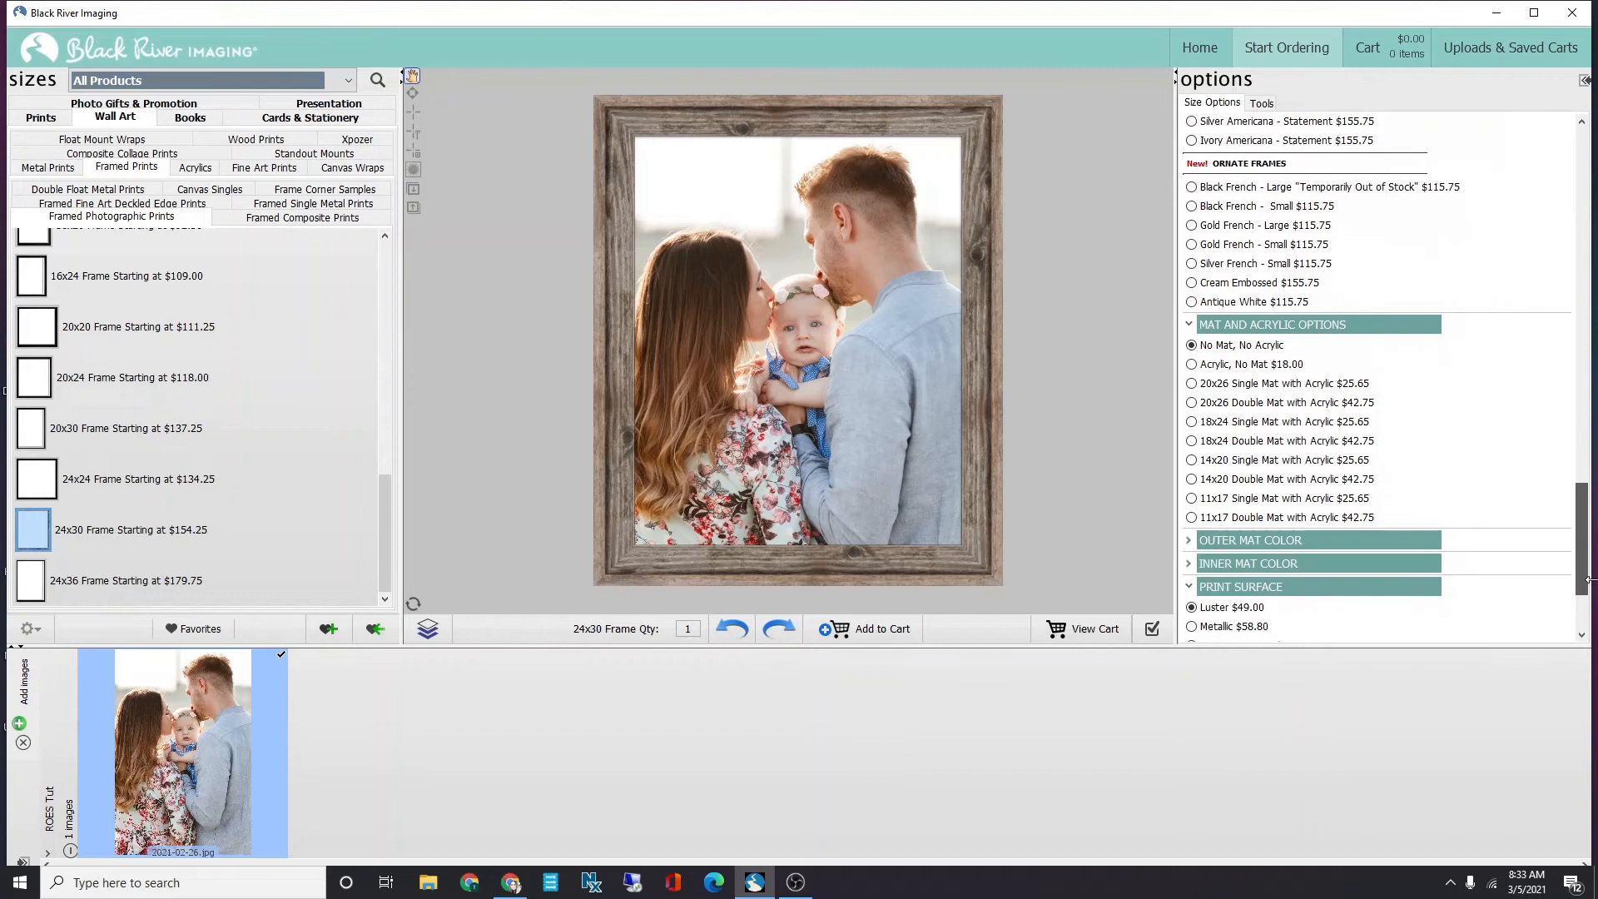
scroll(down, 3)
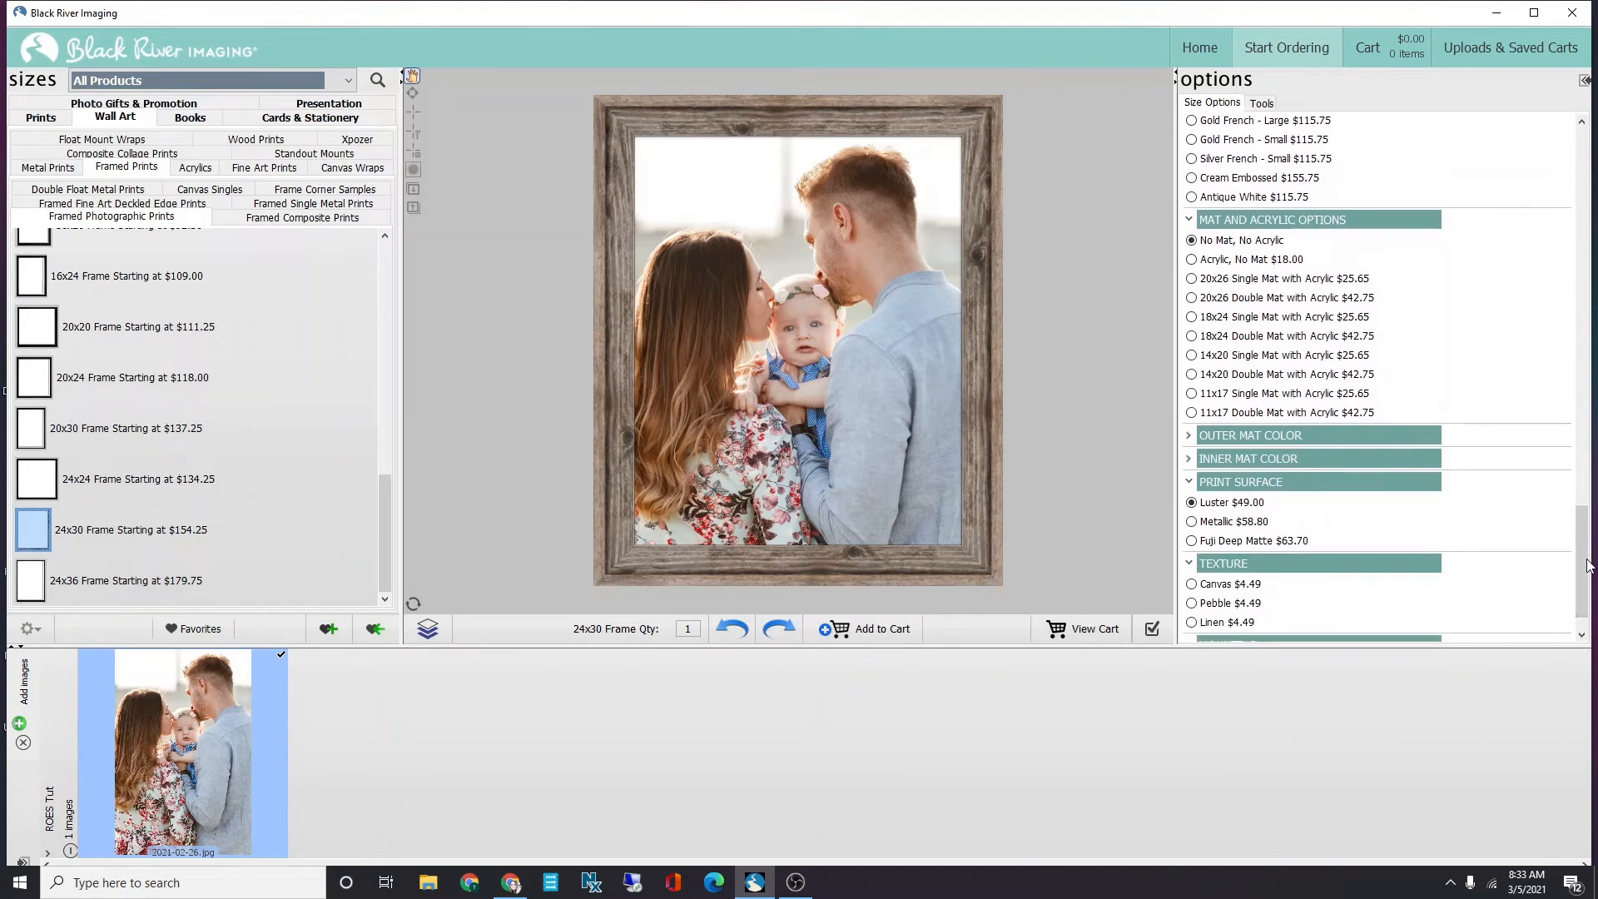
mouse_move(1199, 330)
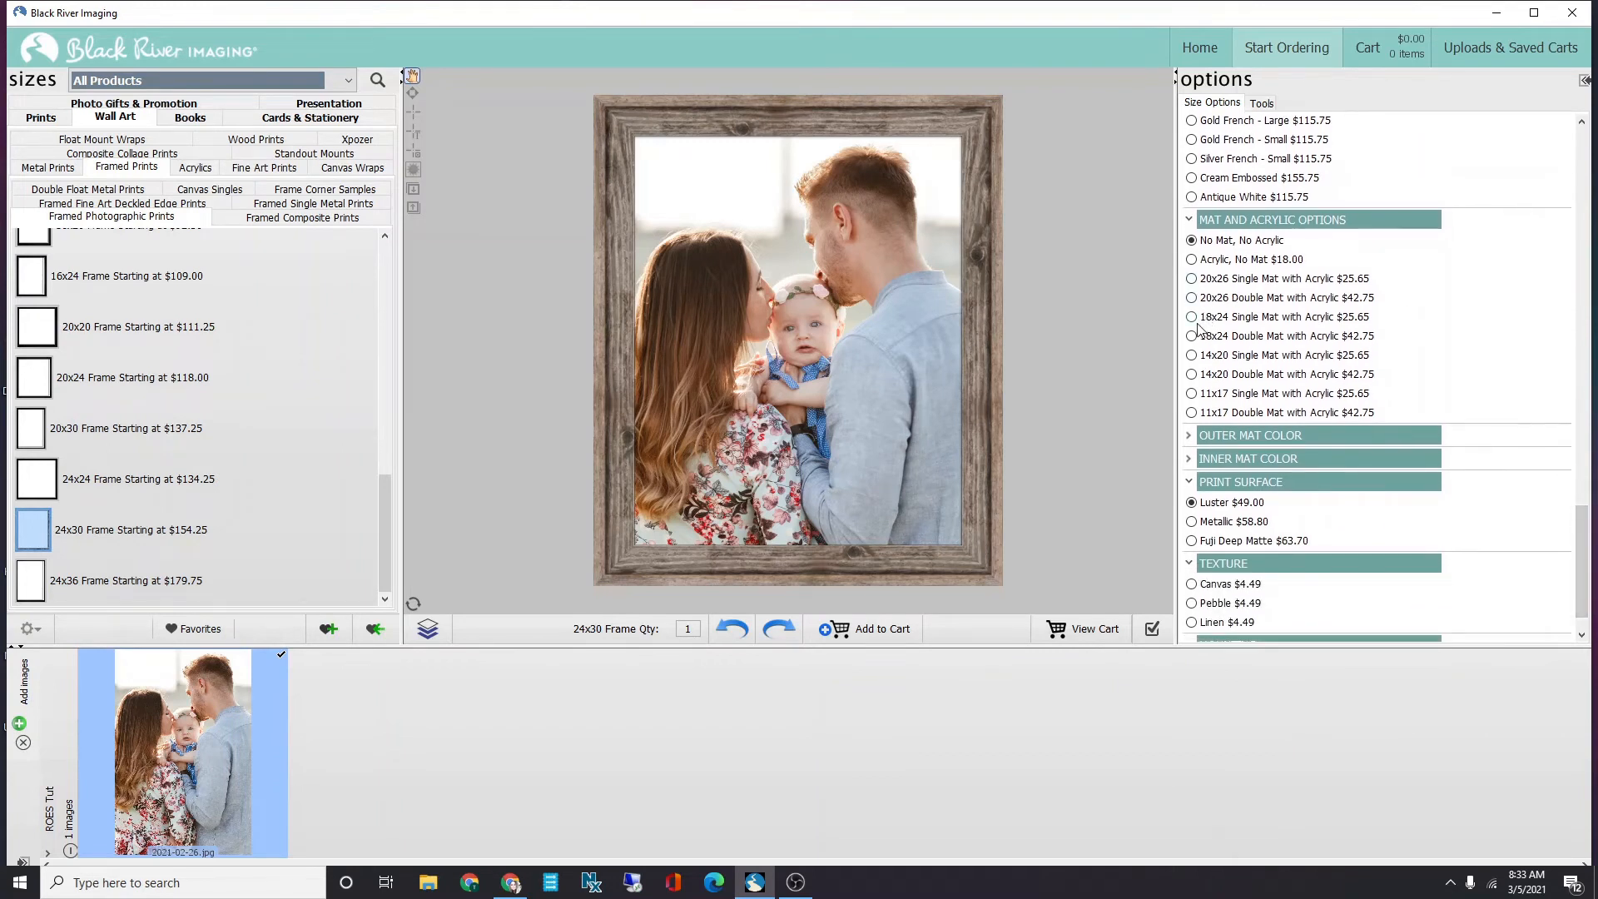
Select 18x24 Single Mat with Acrylic and the White Outer Mat colour.
click(1190, 317)
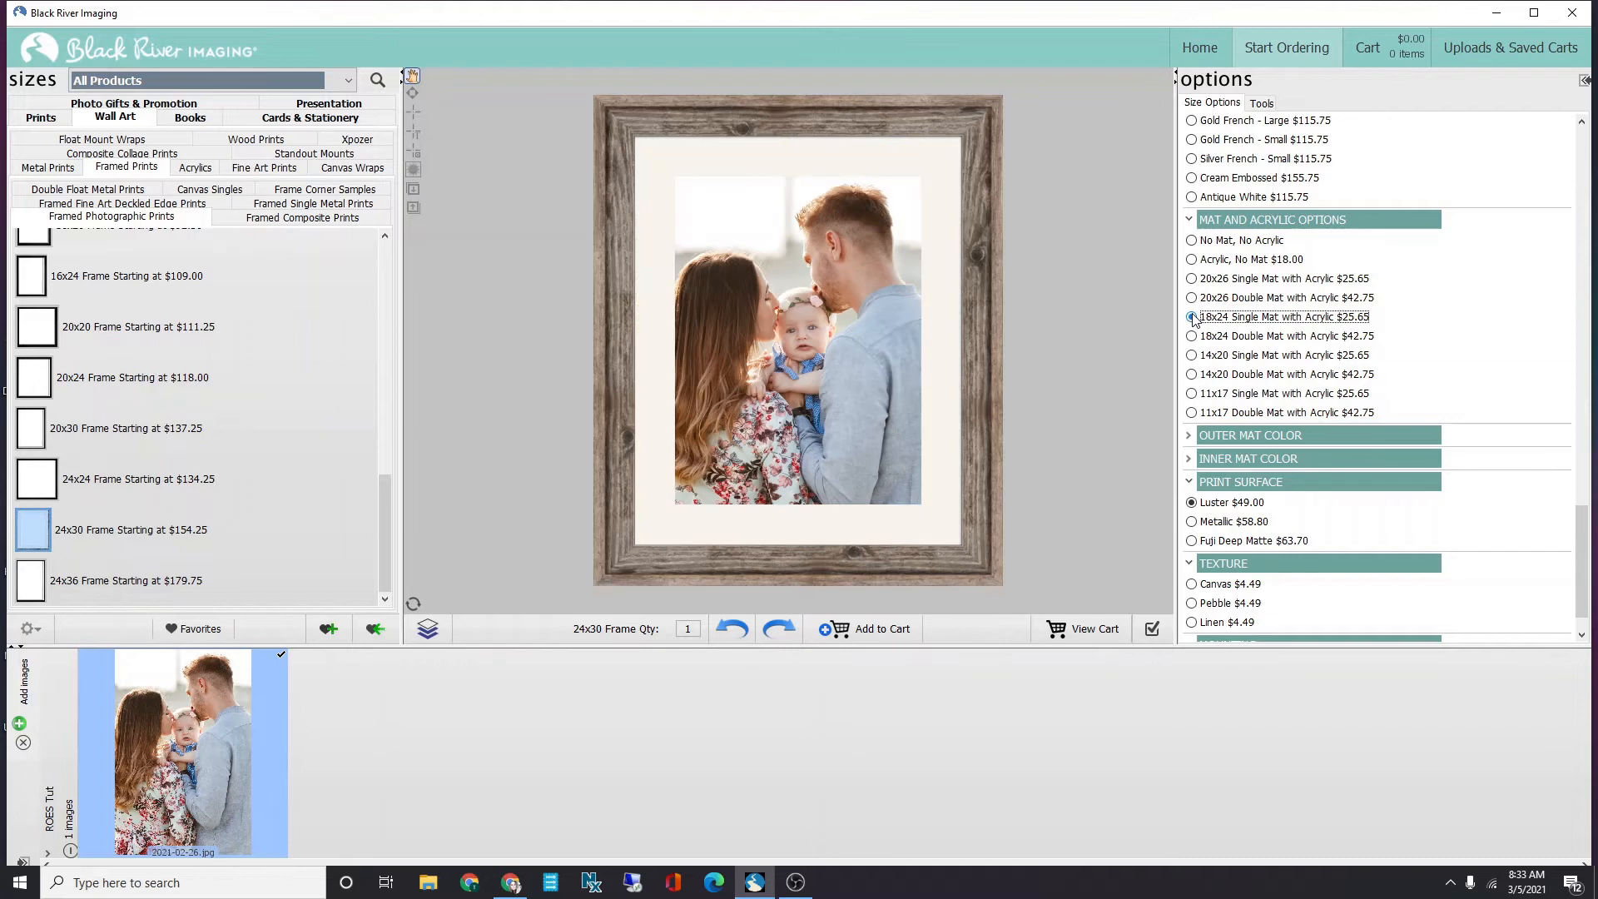
click(1191, 317)
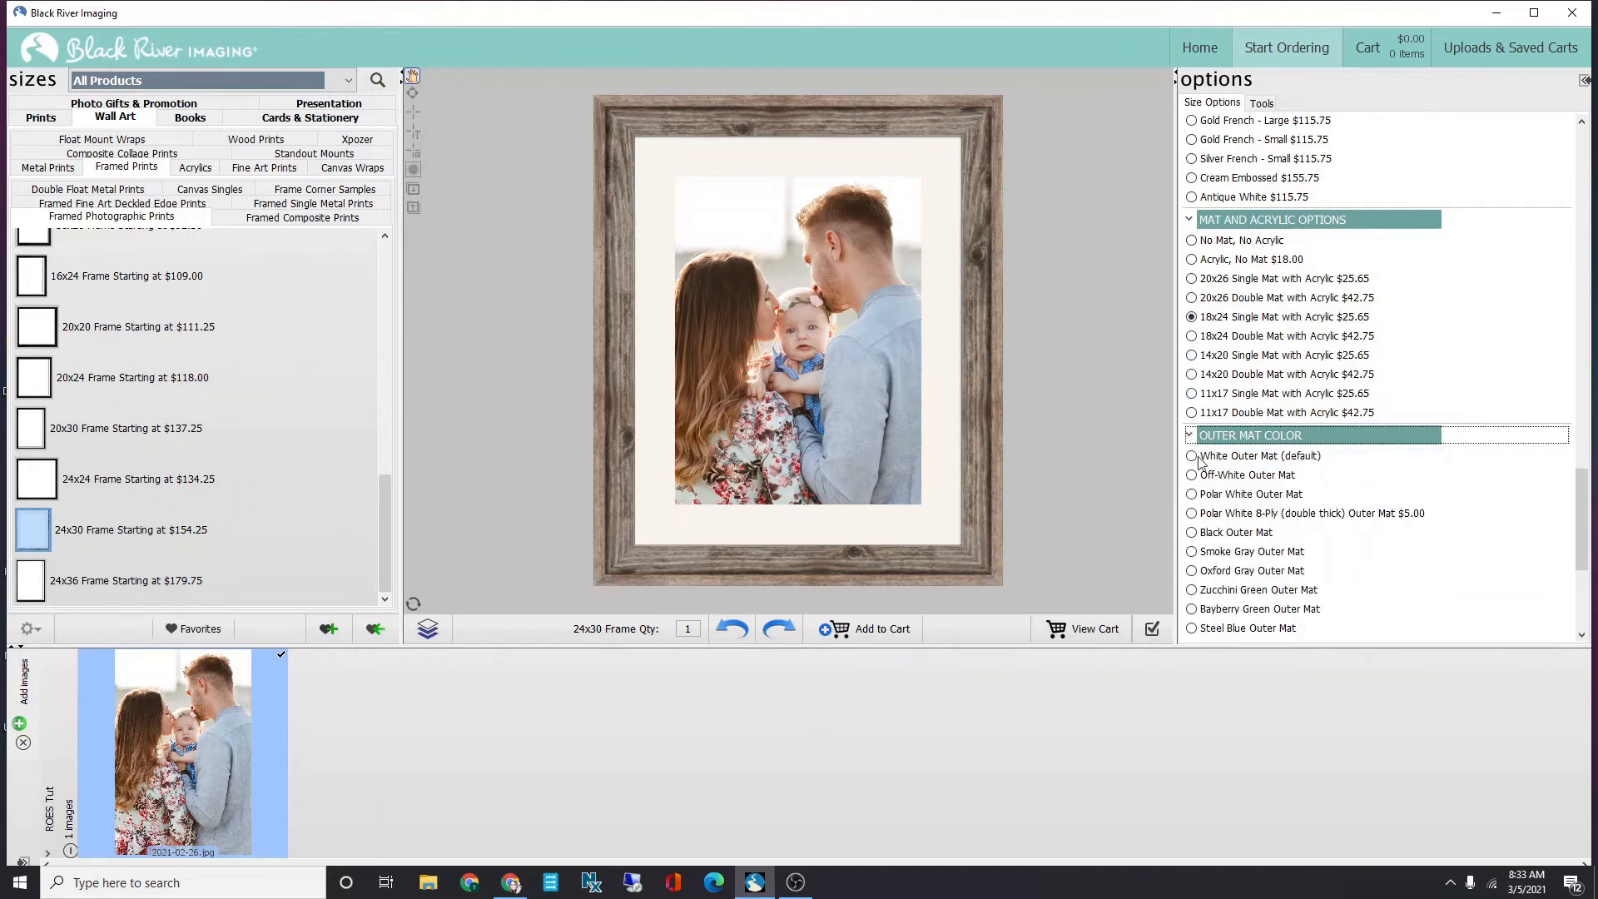
click(1190, 455)
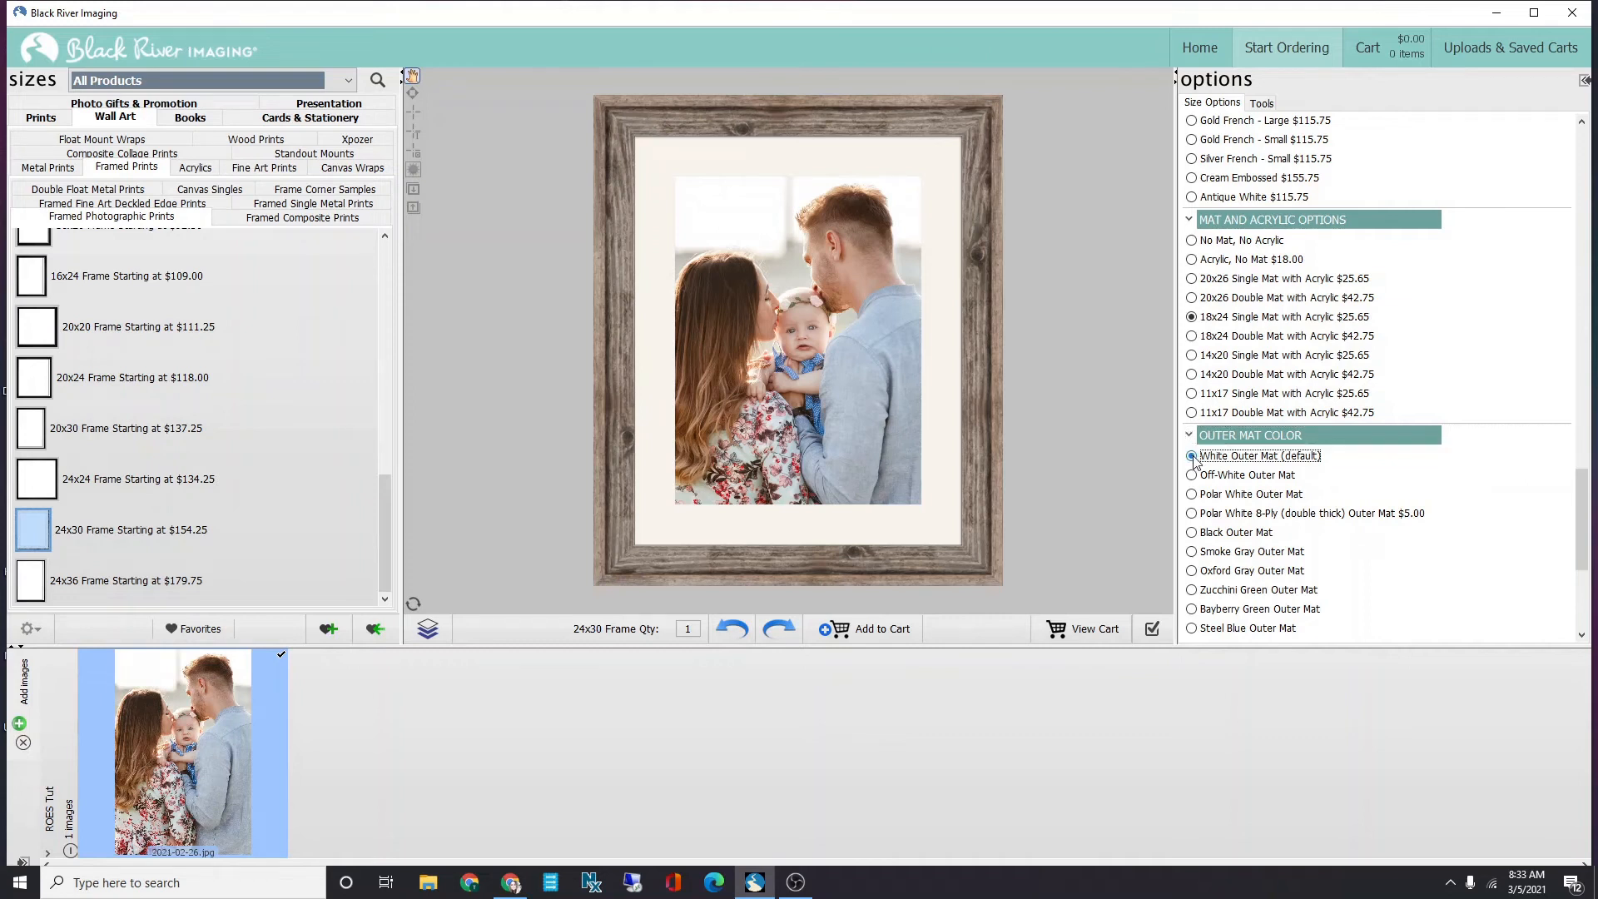
click(1190, 456)
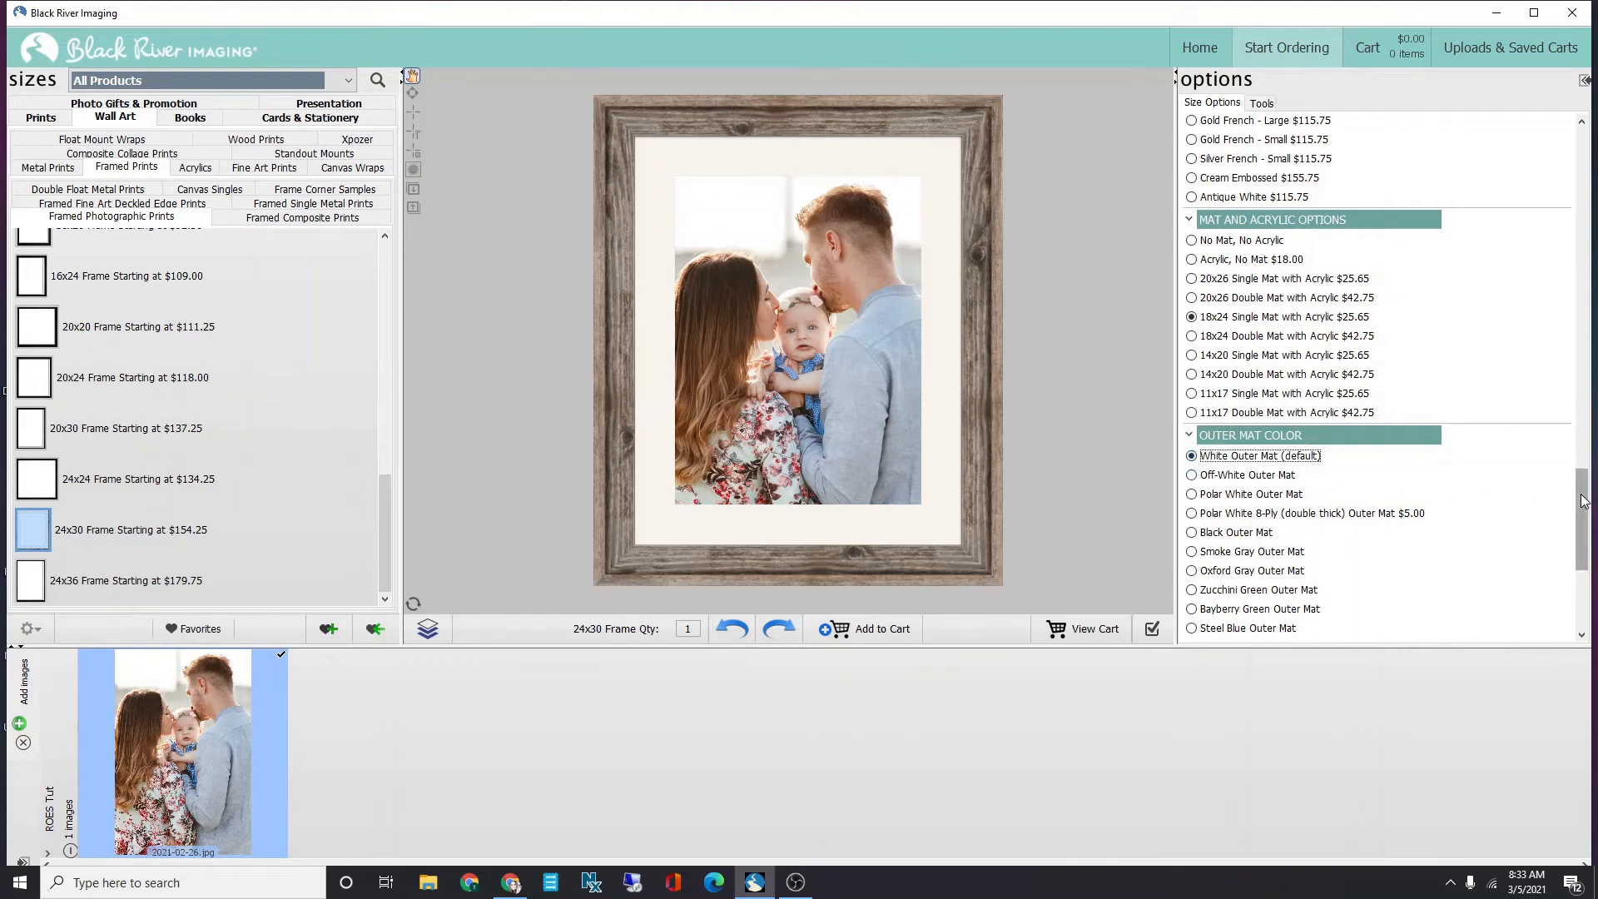
scroll(down, 3)
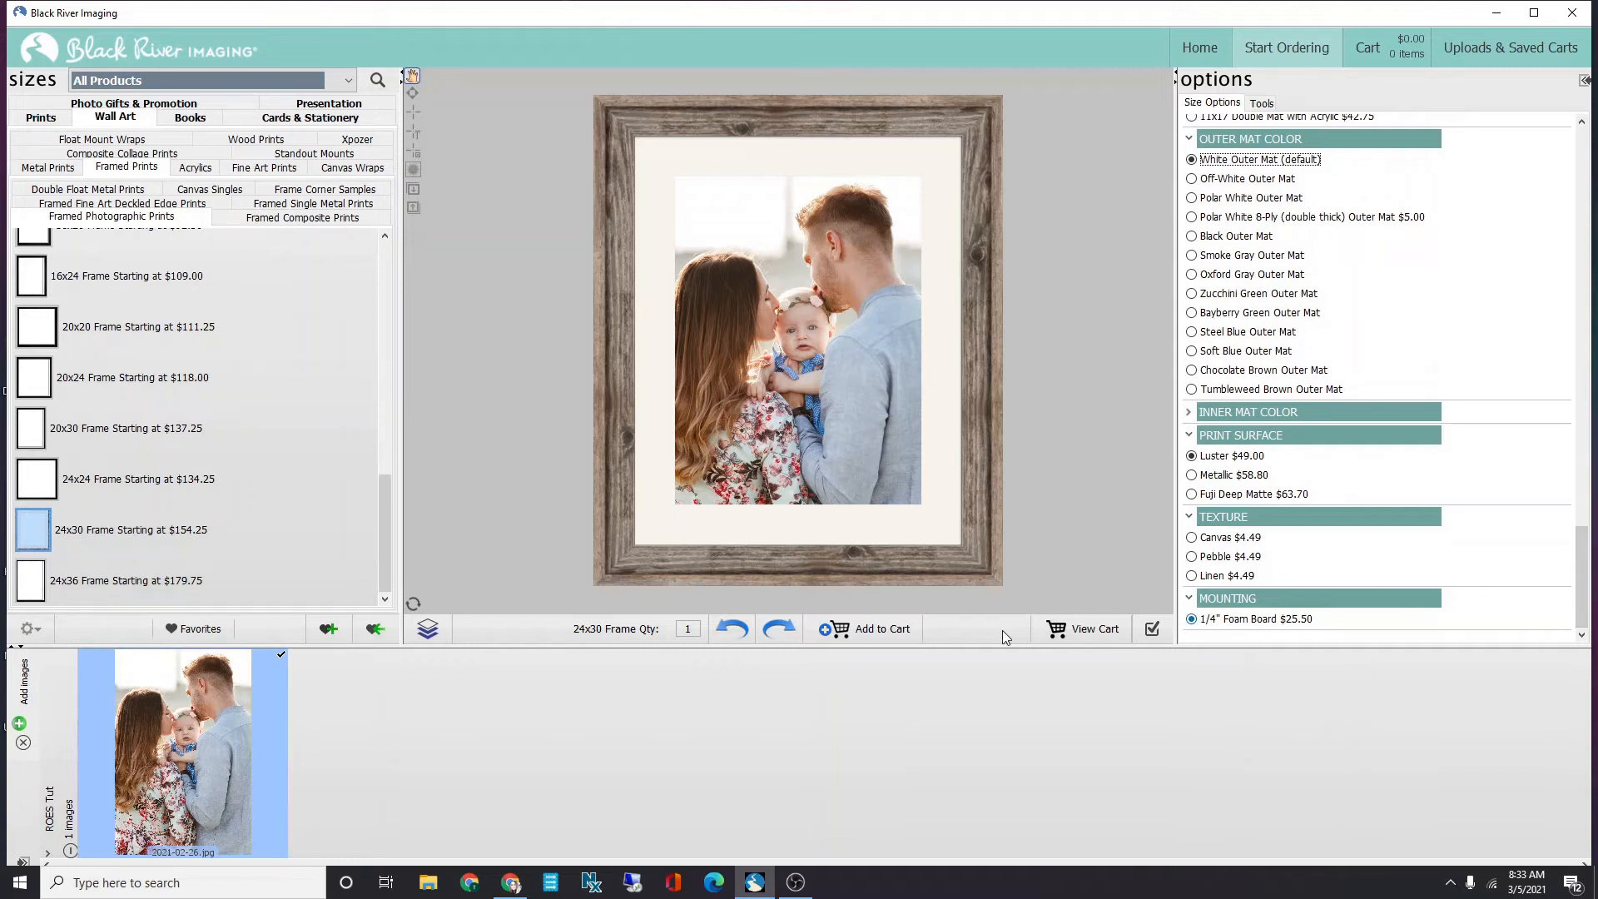
Add the framed print to the cart and tick 'Please DO NOT Color Correct my images'.
click(872, 630)
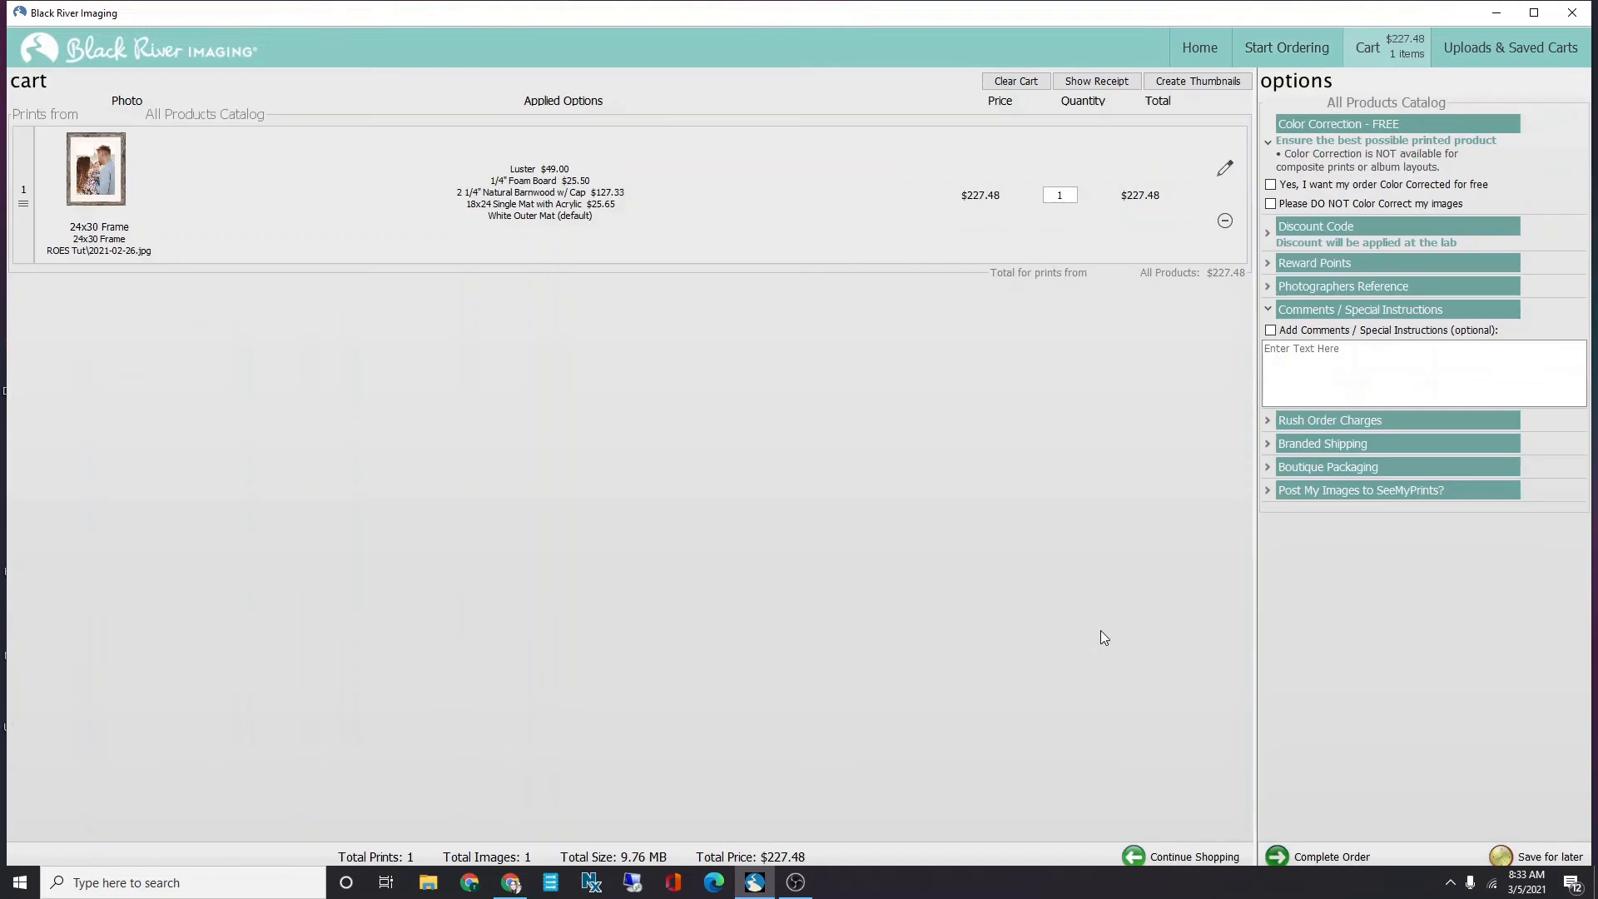
mouse_move(1175, 652)
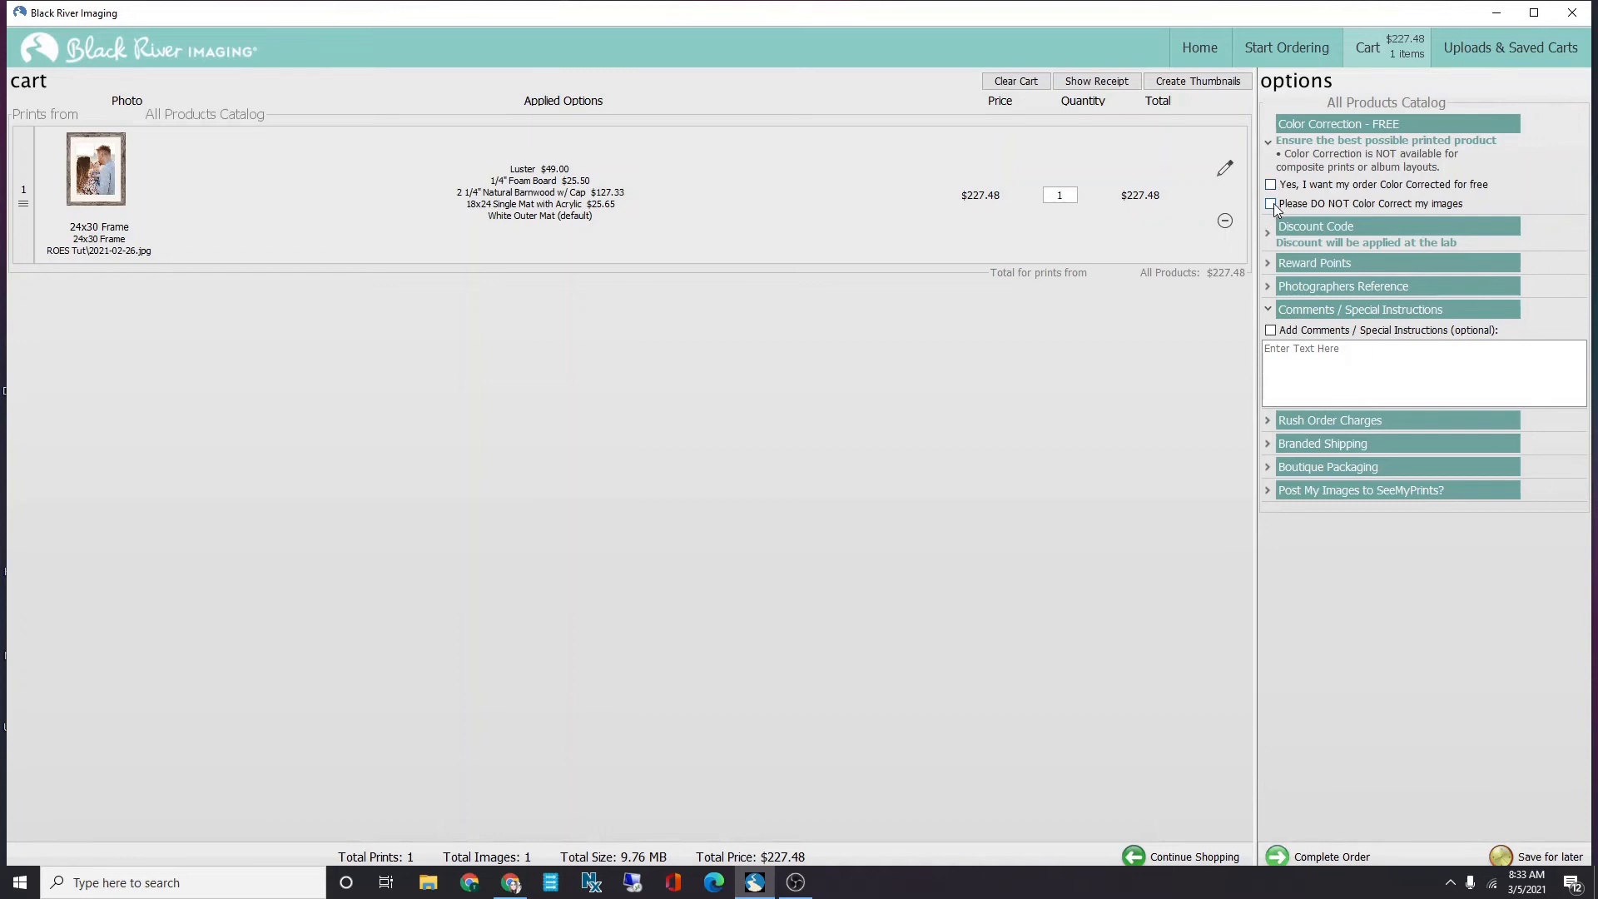
click(1271, 204)
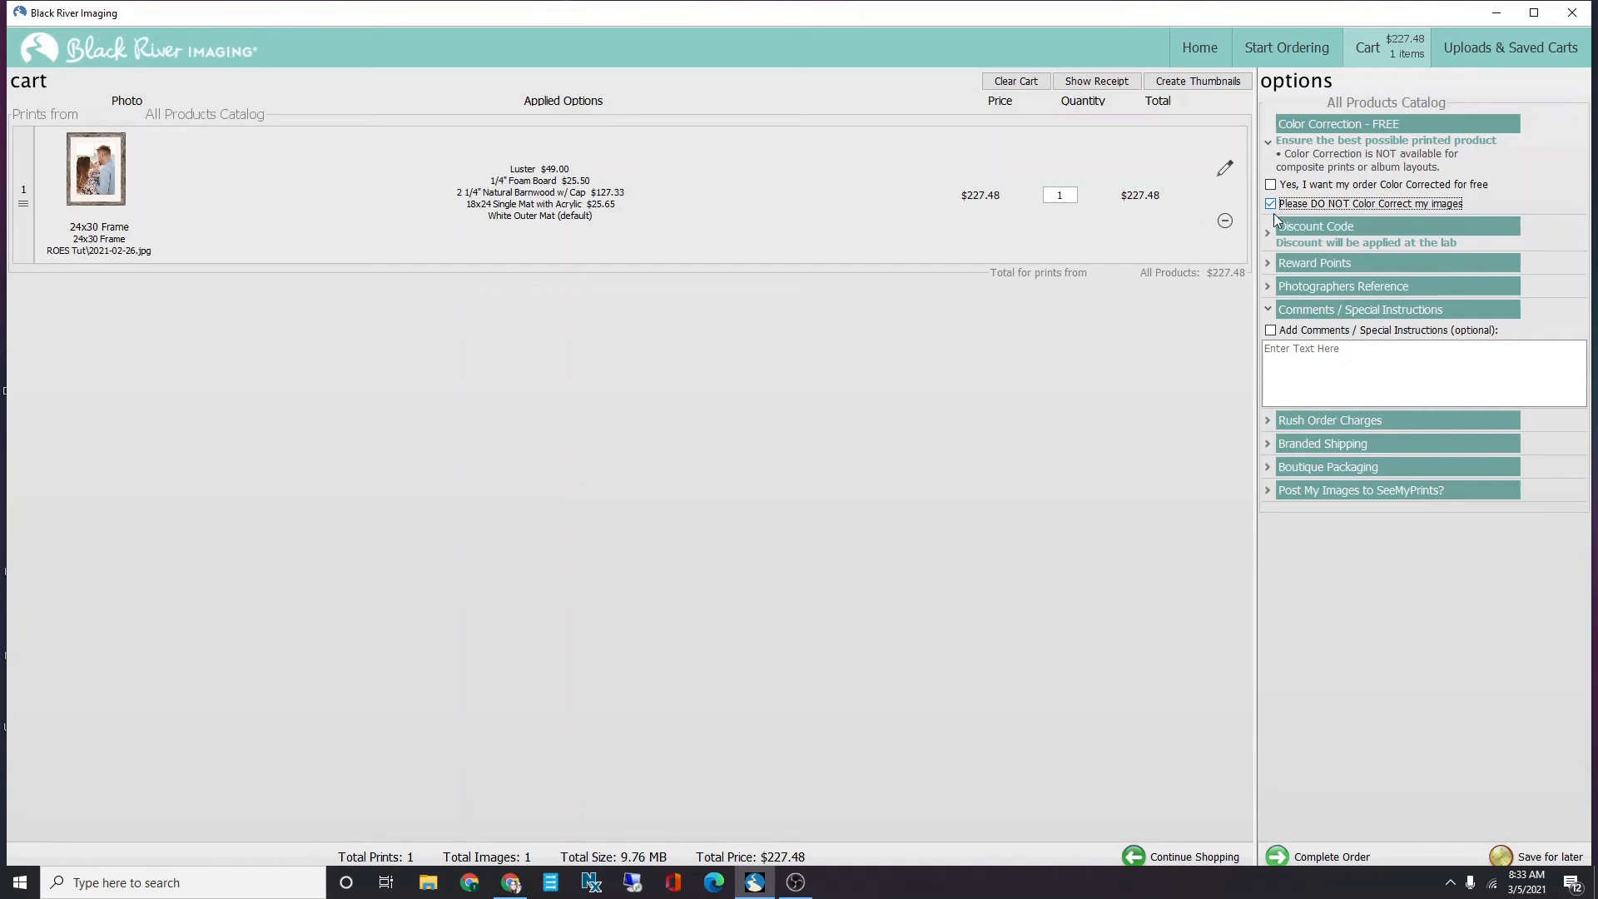
mouse_move(1271, 239)
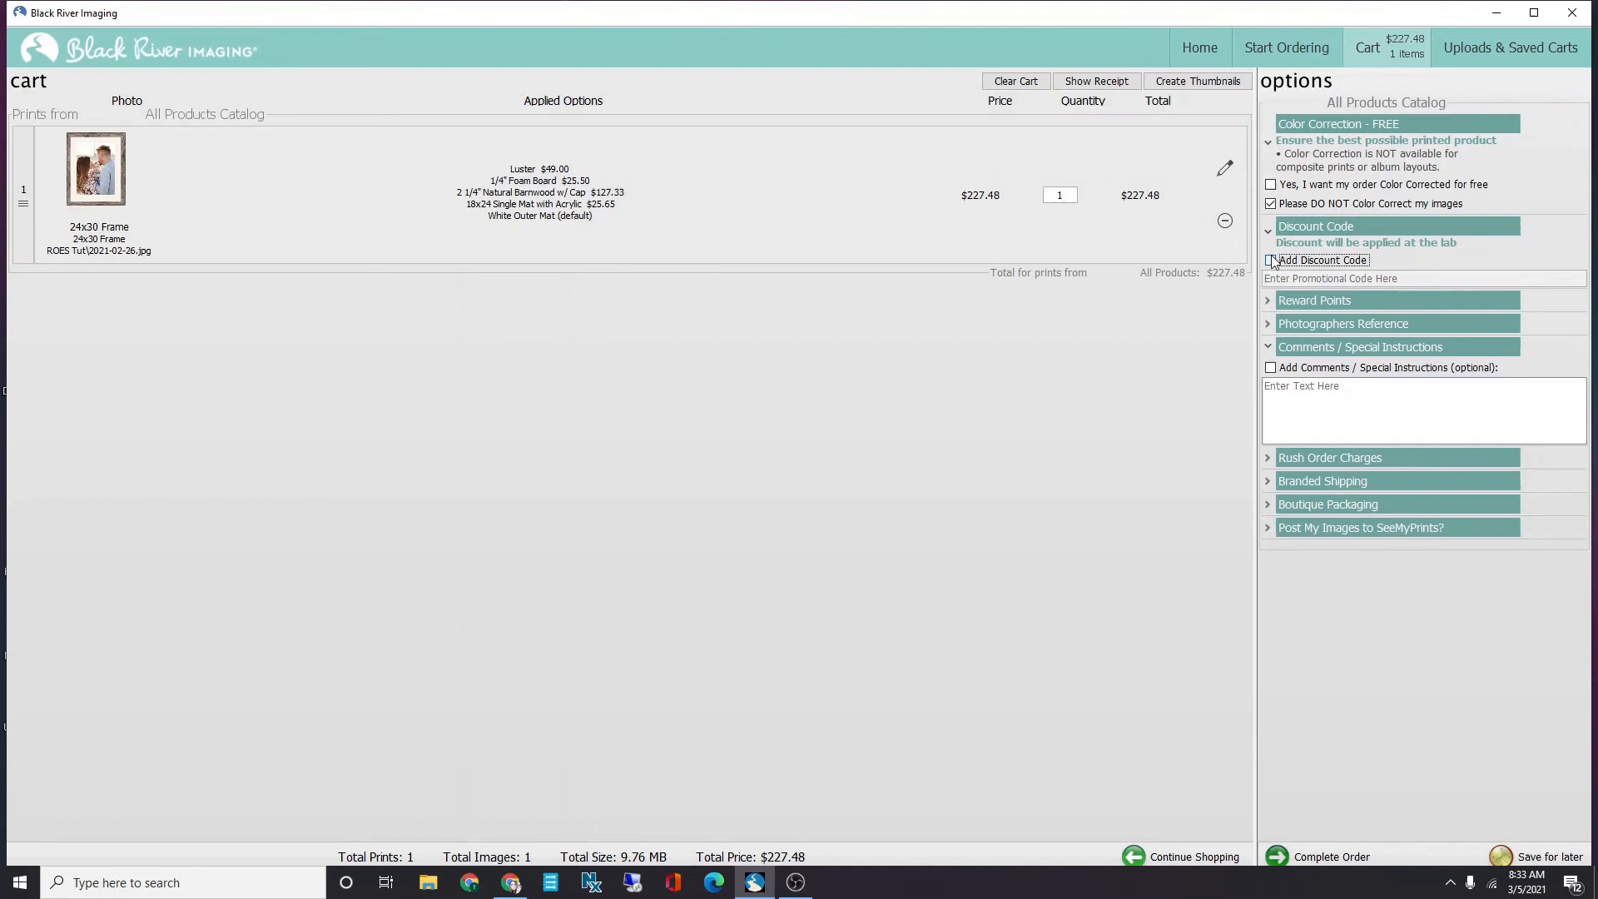
Enter discount code PROMO CODE and special instruction NOTES TO US.
click(1270, 259)
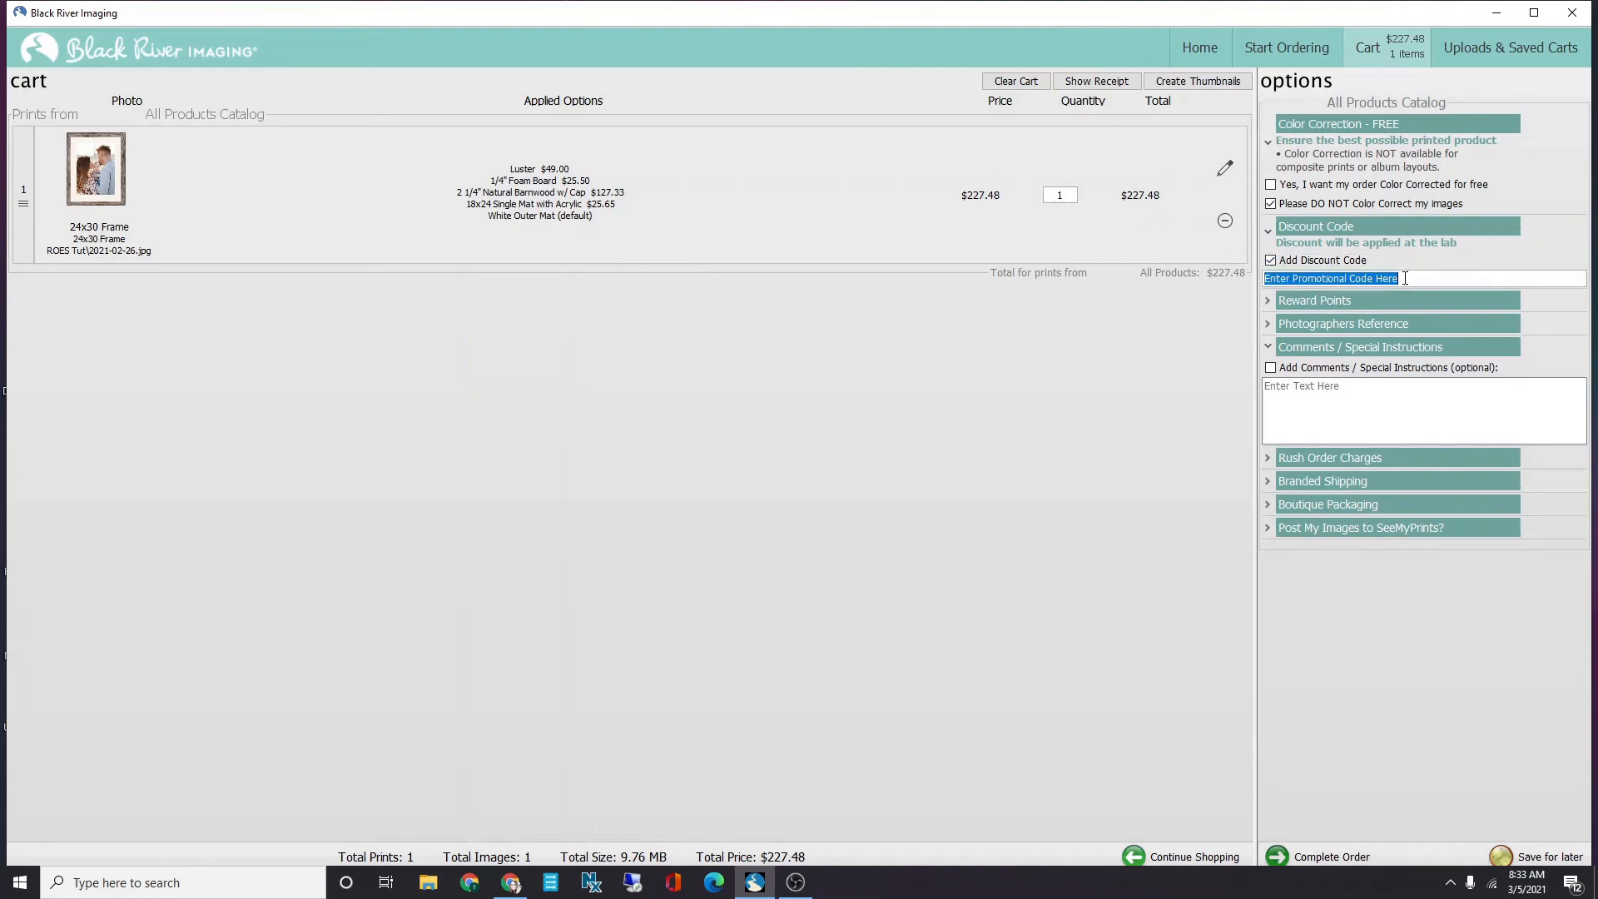
text(PR)
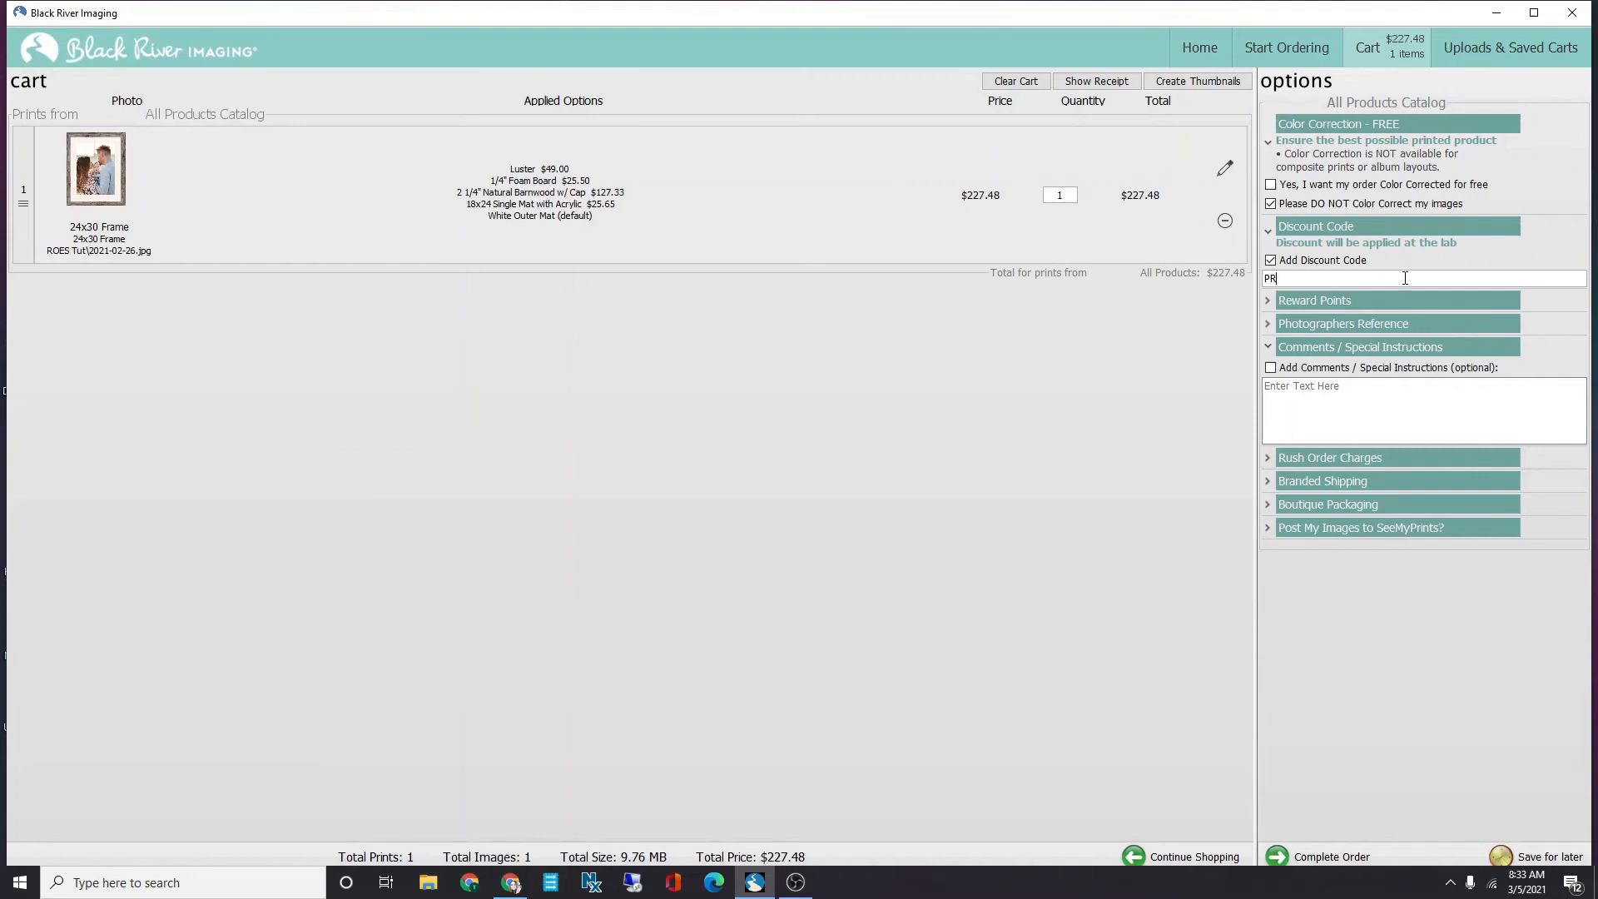
text(OMO CODE)
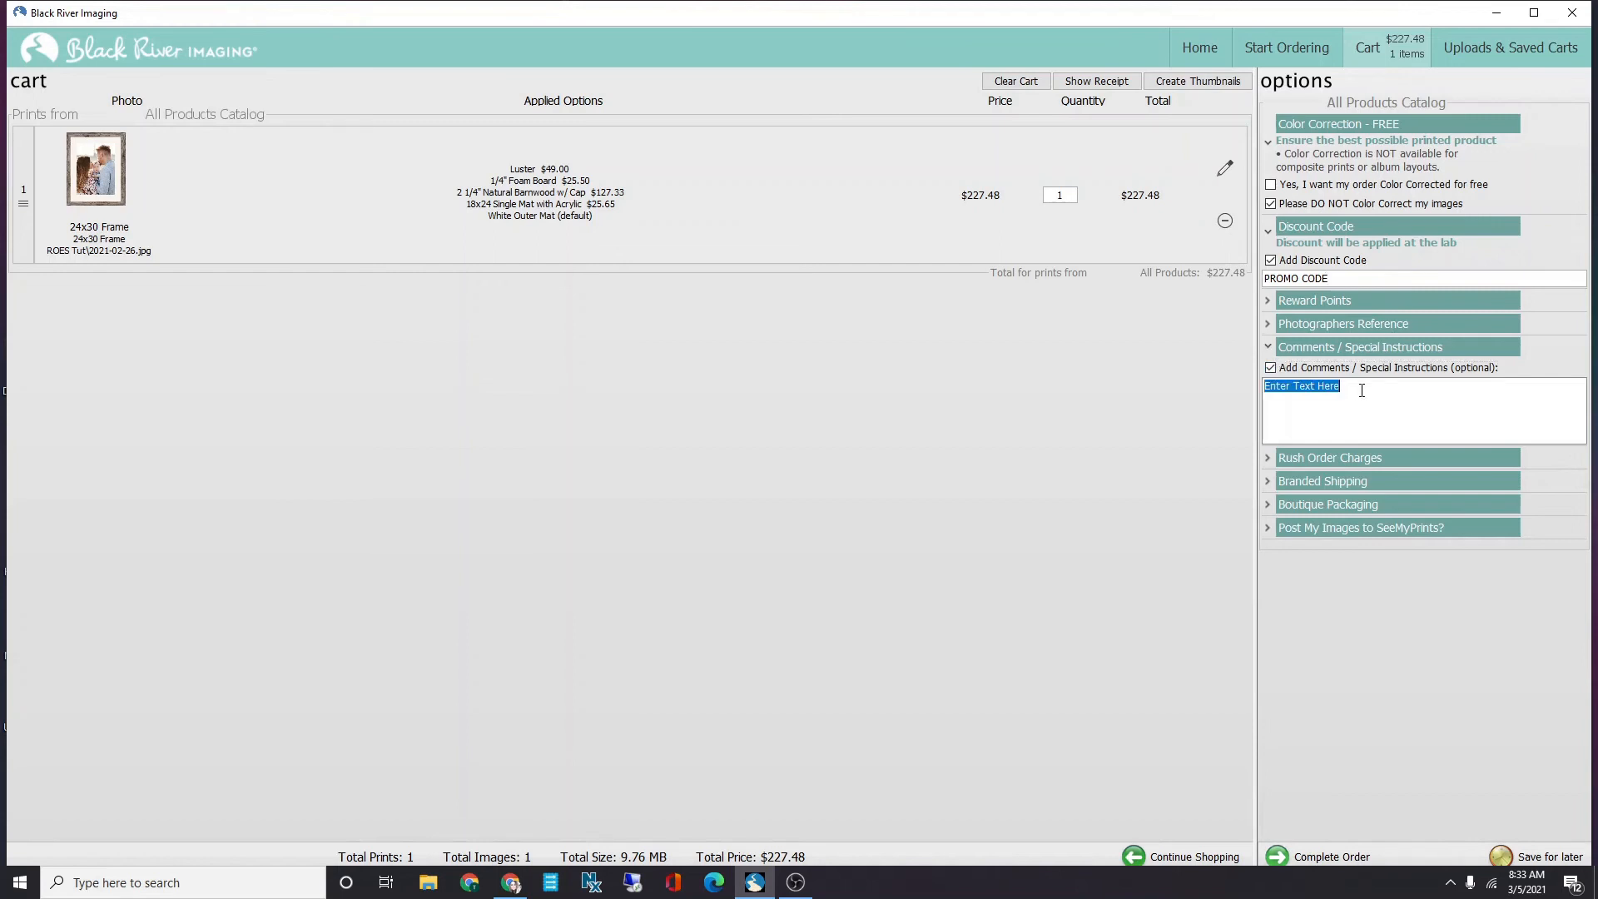
text(NOTES TO US)
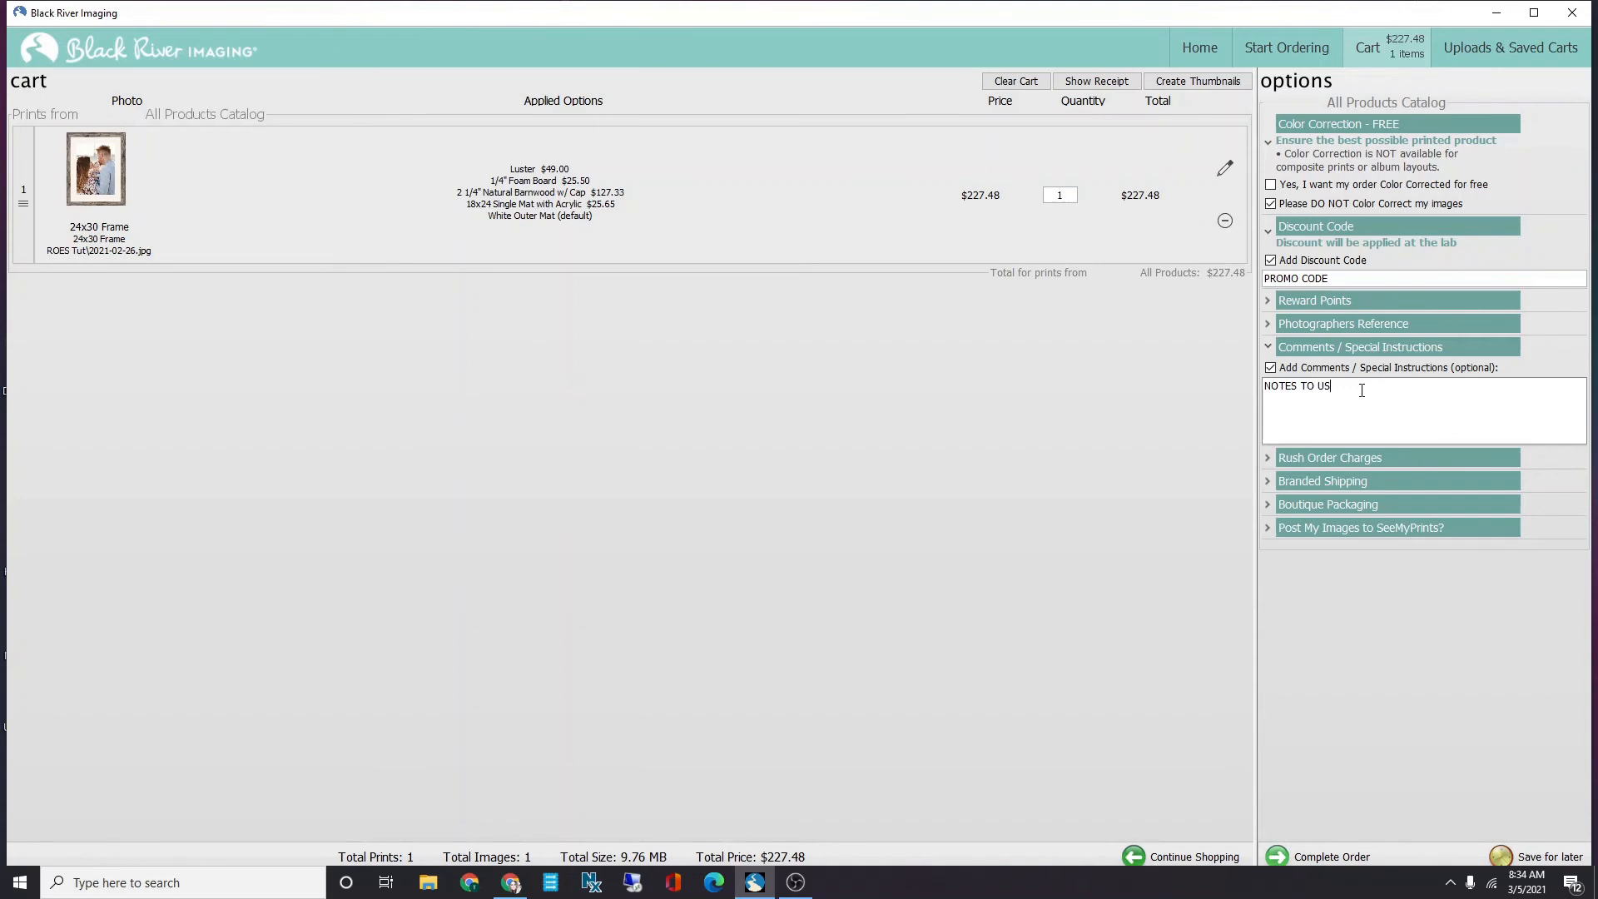
Check out past account info with Standard Shipping, saving payment details for future orders.
click(1330, 857)
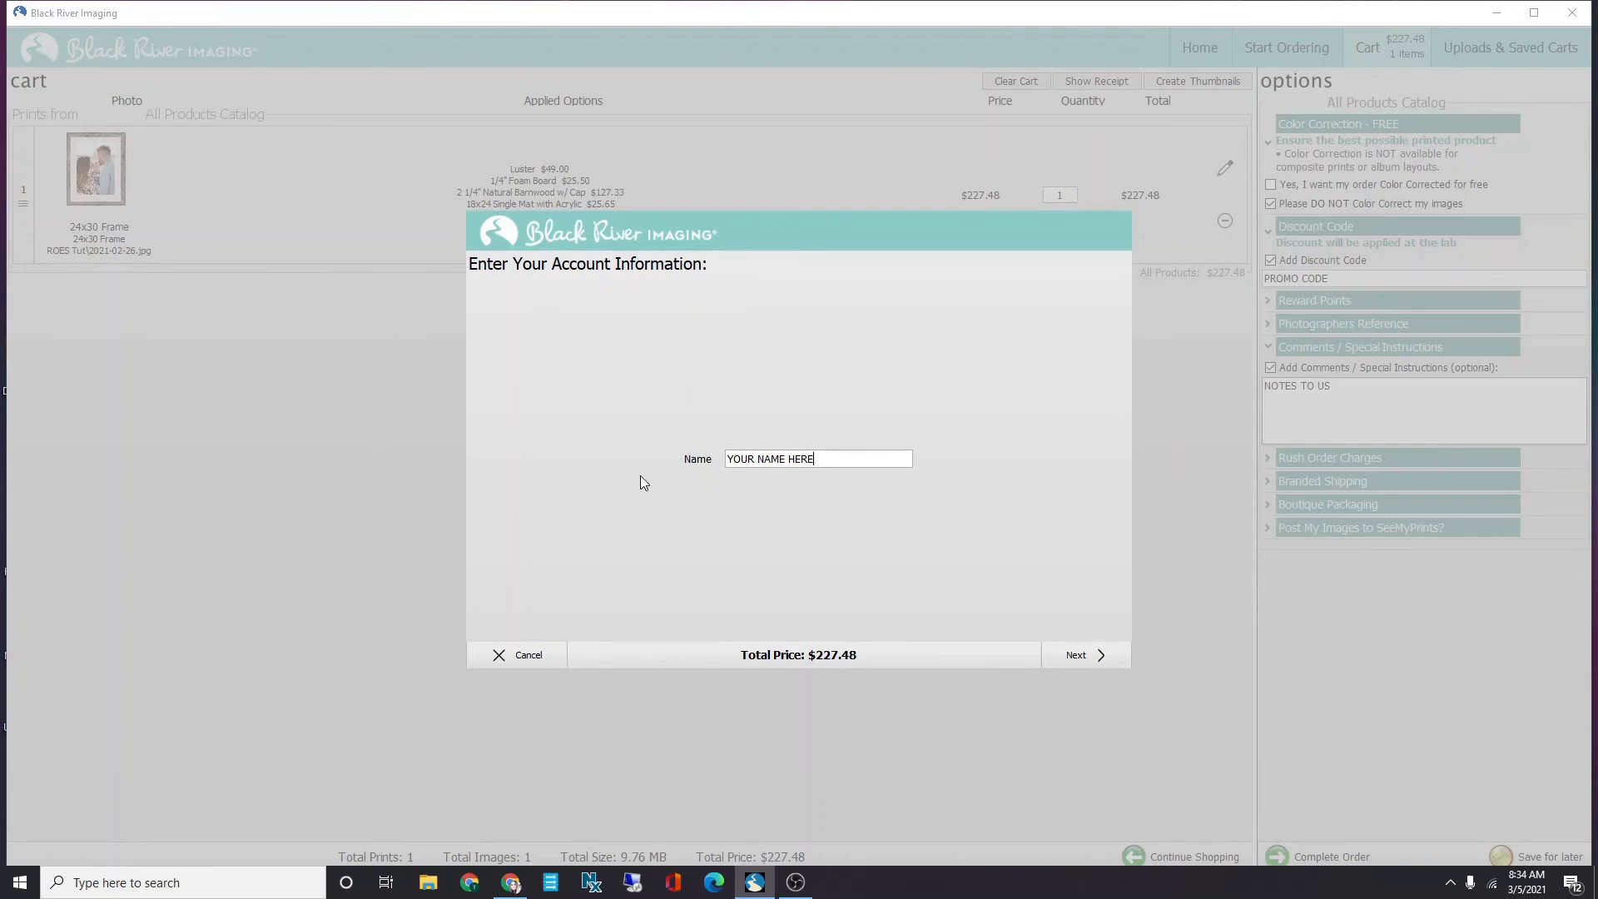
mouse_move(910, 531)
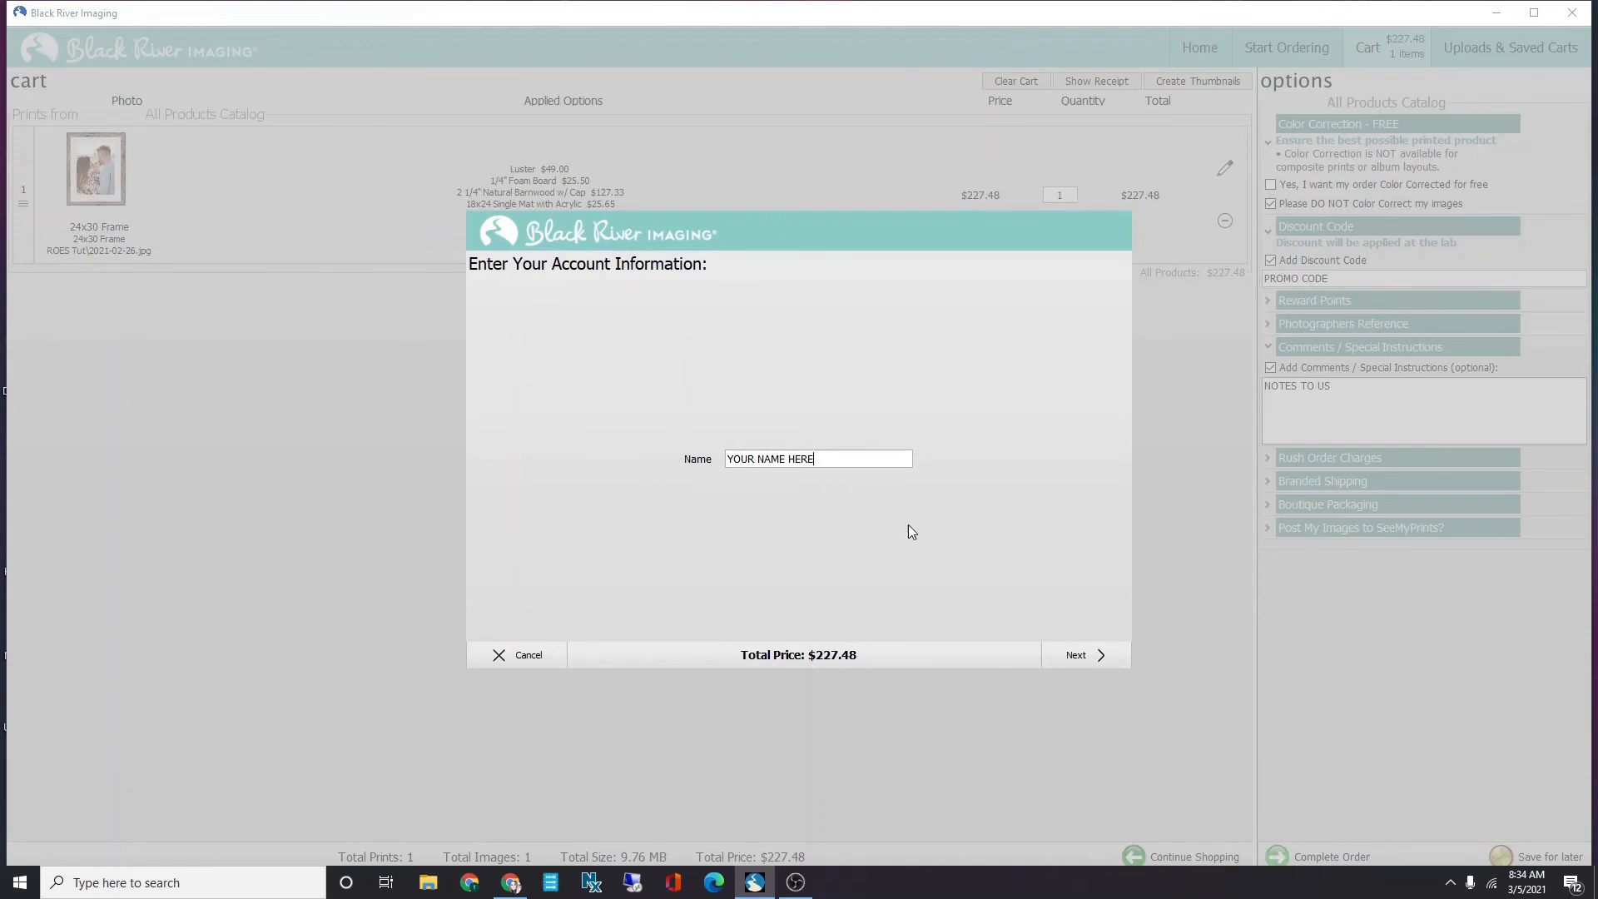
click(1084, 654)
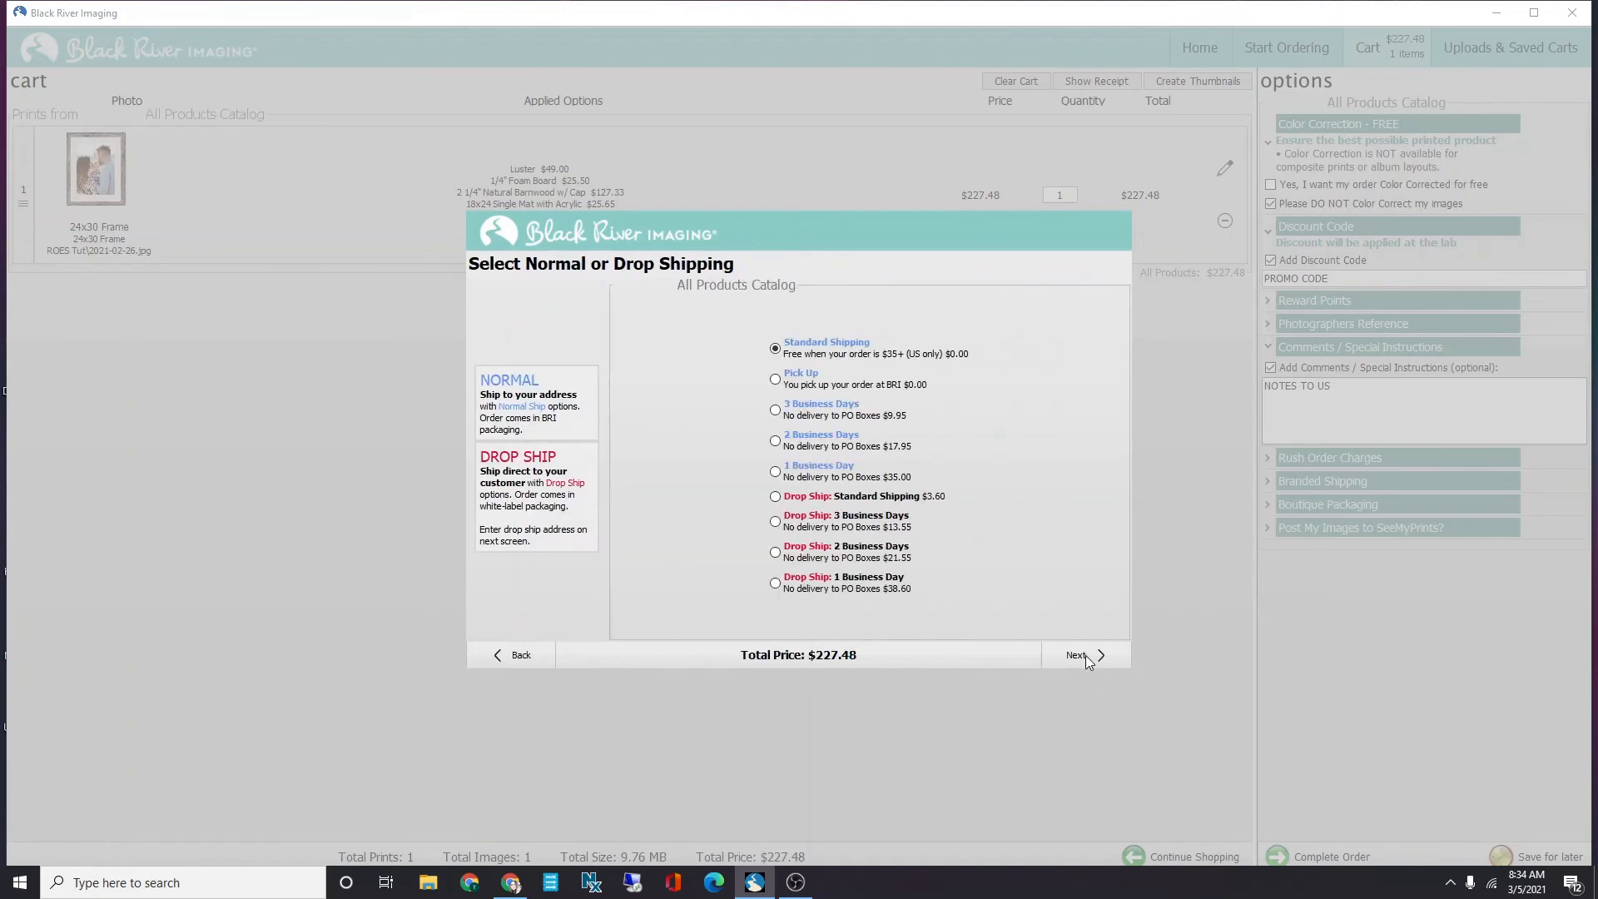
mouse_move(816, 526)
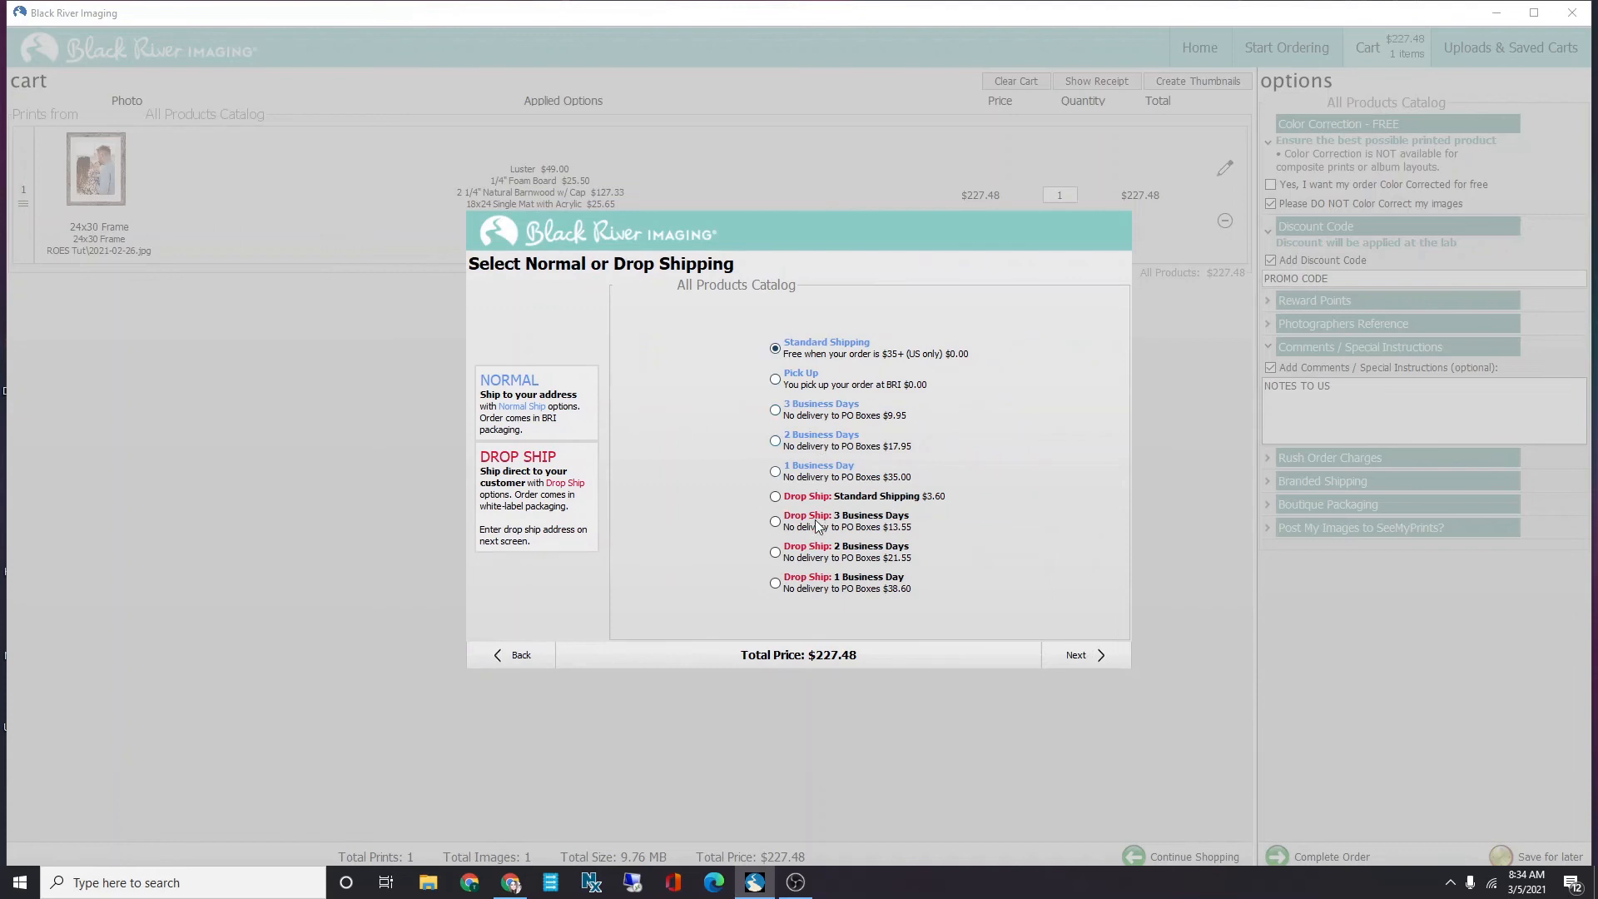
mouse_move(1093, 658)
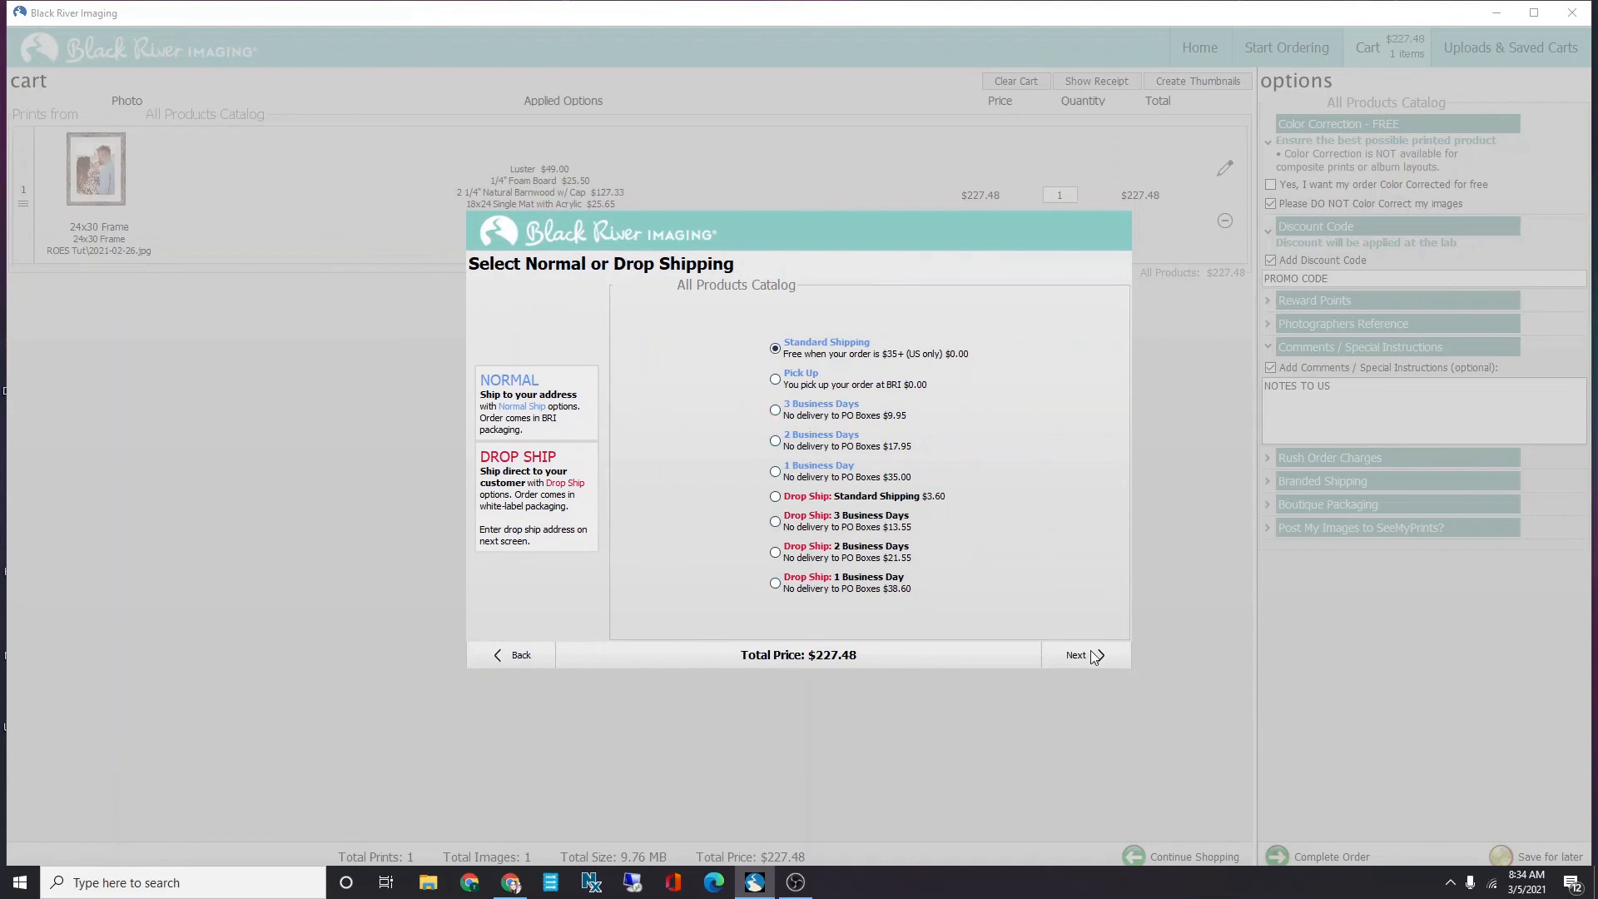
click(1085, 654)
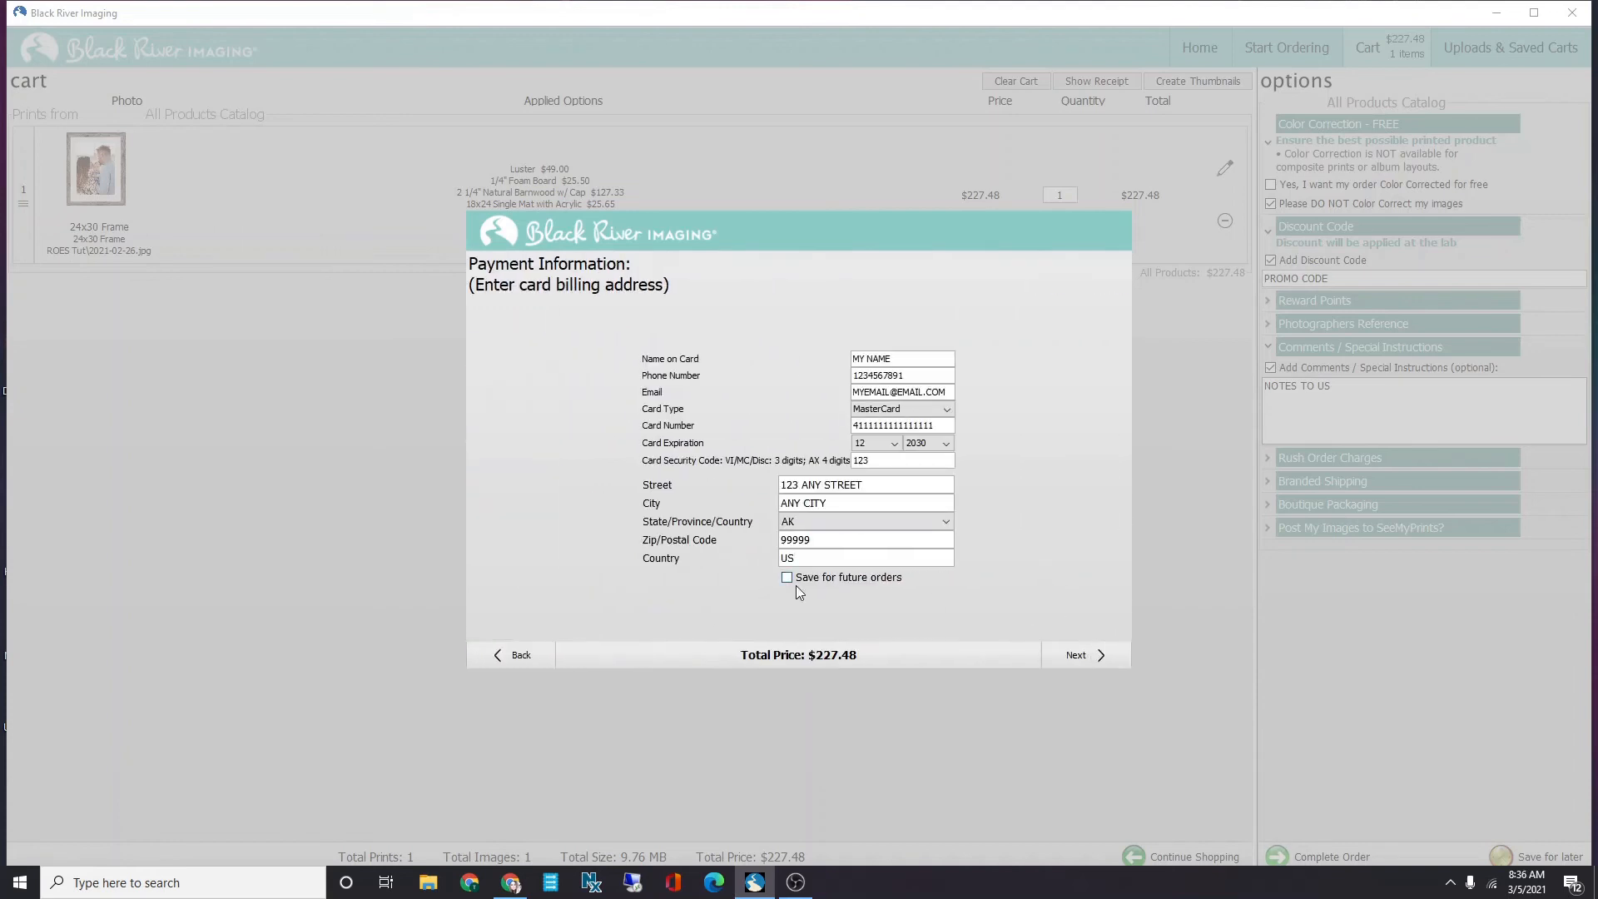
click(787, 577)
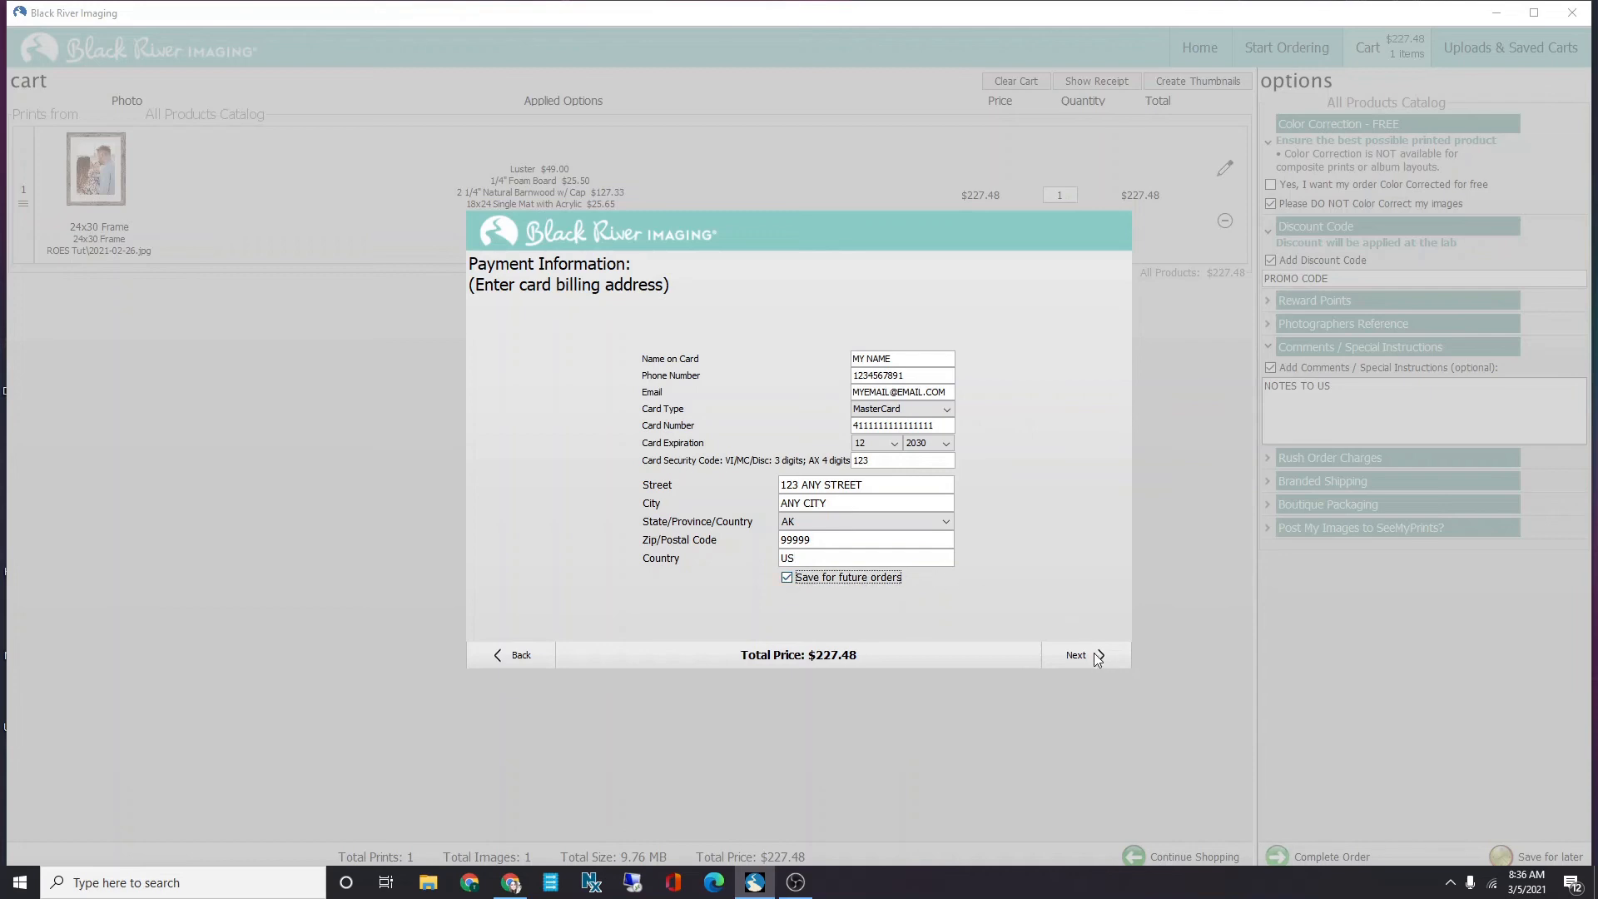
click(1076, 654)
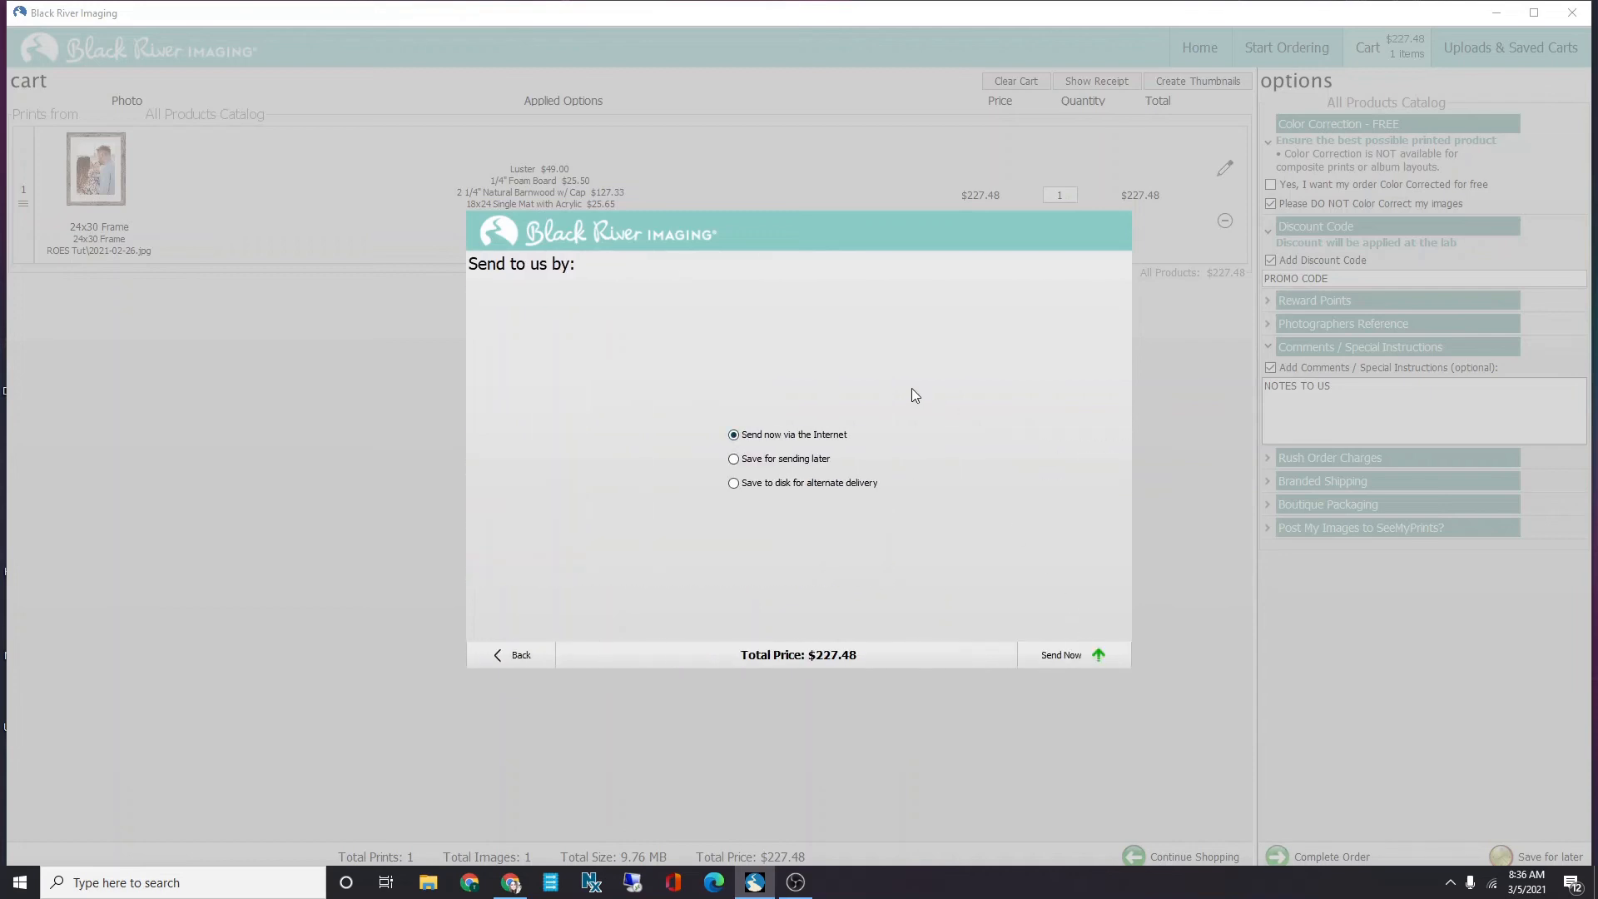